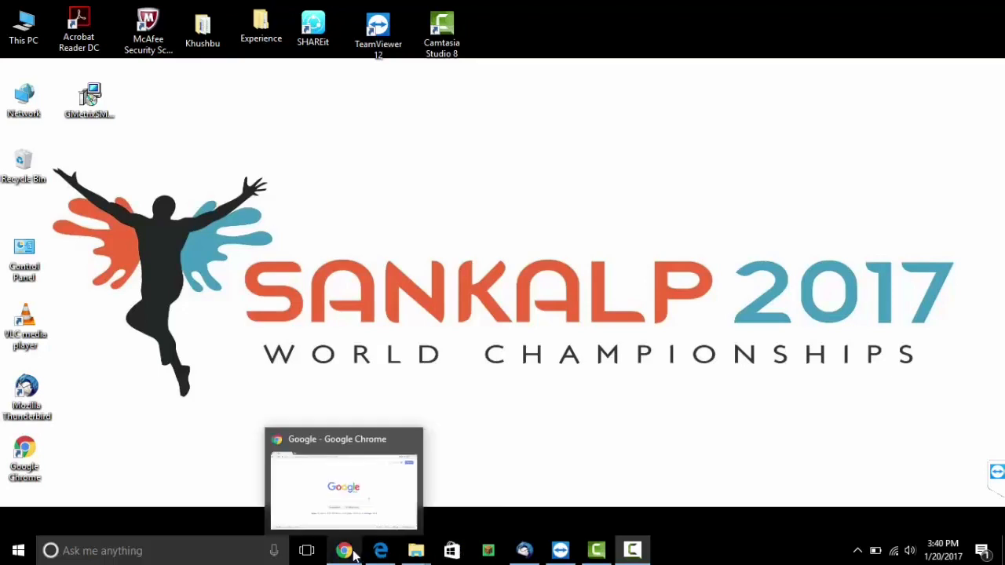
Step: Bring Chrome back up and go to the GMetrix wiki's Download GMetrix SMS page
{"action": "left_click", "coordinate": [343, 479]}
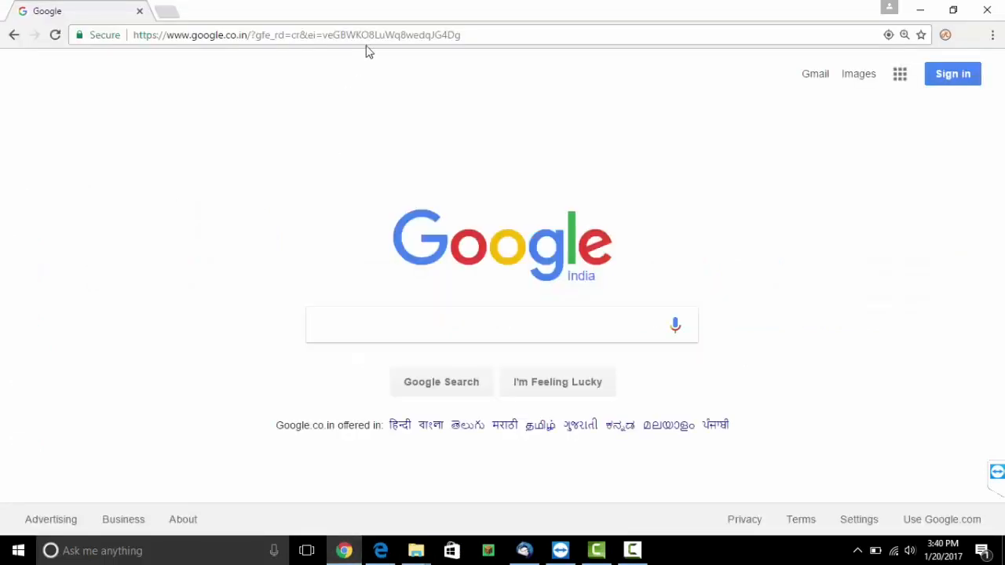
{"action": "left_click", "coordinate": [297, 34]}
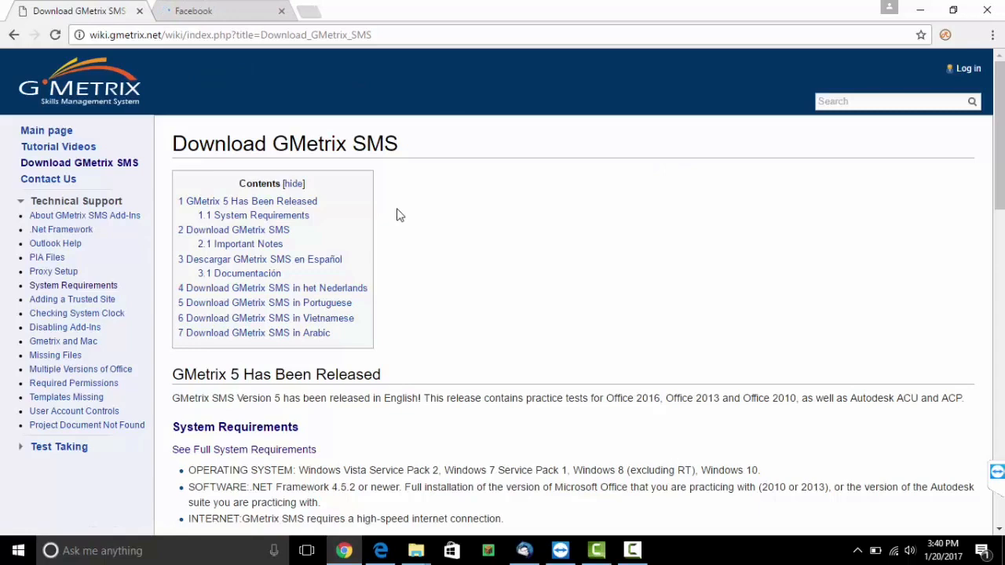
Step: Scroll down to the Download GMetrix SMS section (version 5.0.1), then minimize Chrome
{"action": "left_click", "coordinate": [281, 10]}
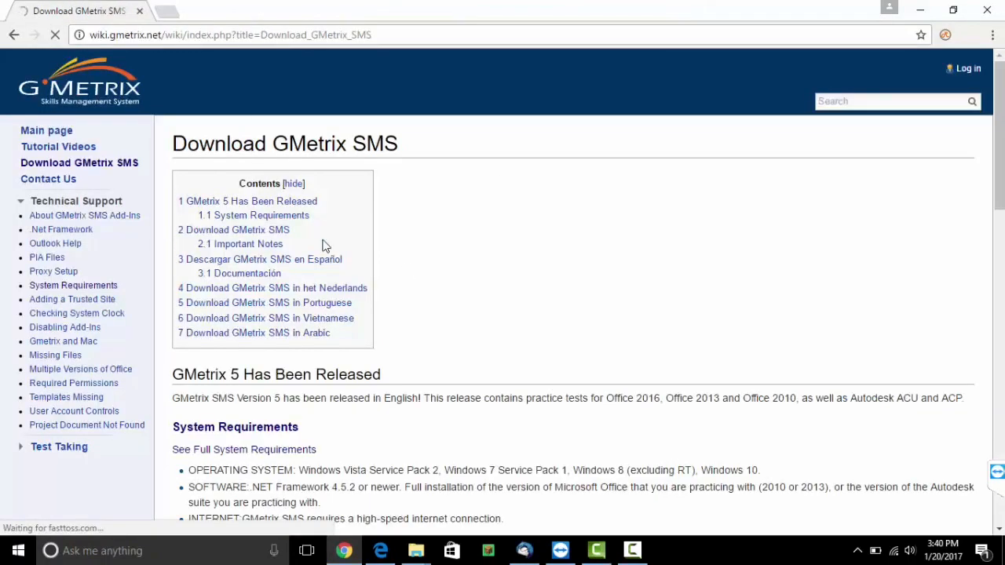
{"action": "scroll", "scroll_direction": "down", "scroll_amount": 3}
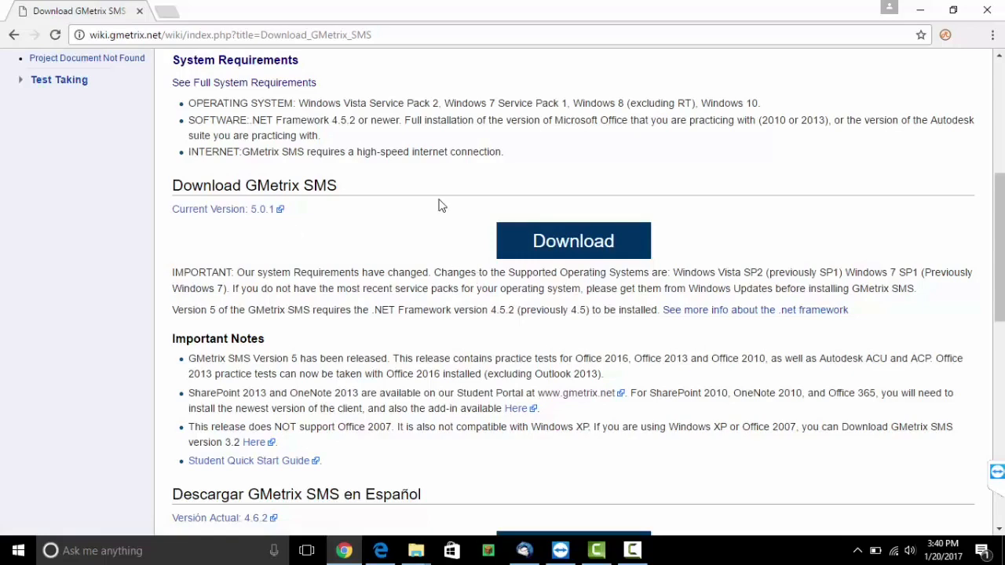
{"action": "mouse_move", "coordinate": [320, 180]}
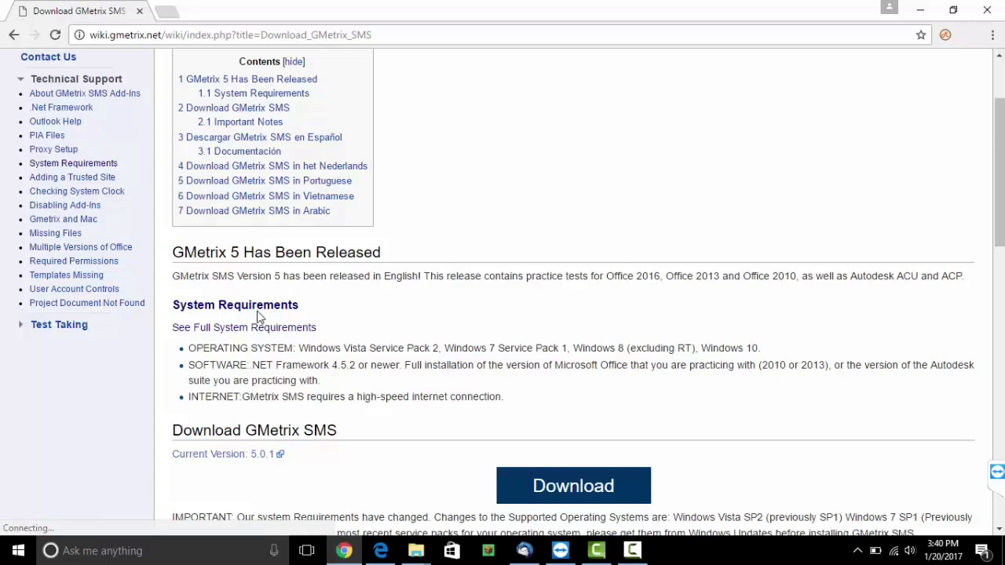
{"action": "mouse_move", "coordinate": [313, 336]}
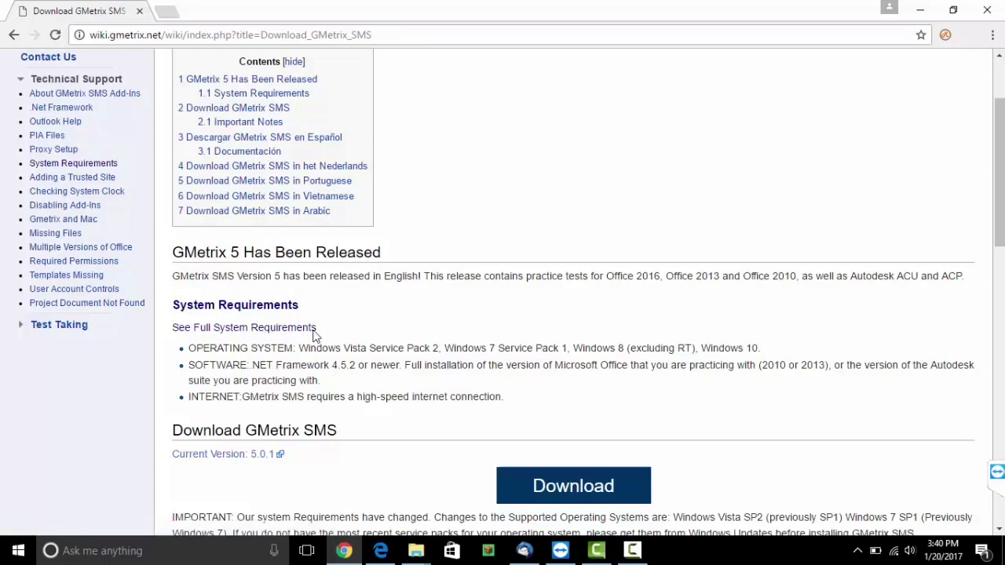
{"action": "scroll", "scroll_direction": "down", "scroll_amount": 3}
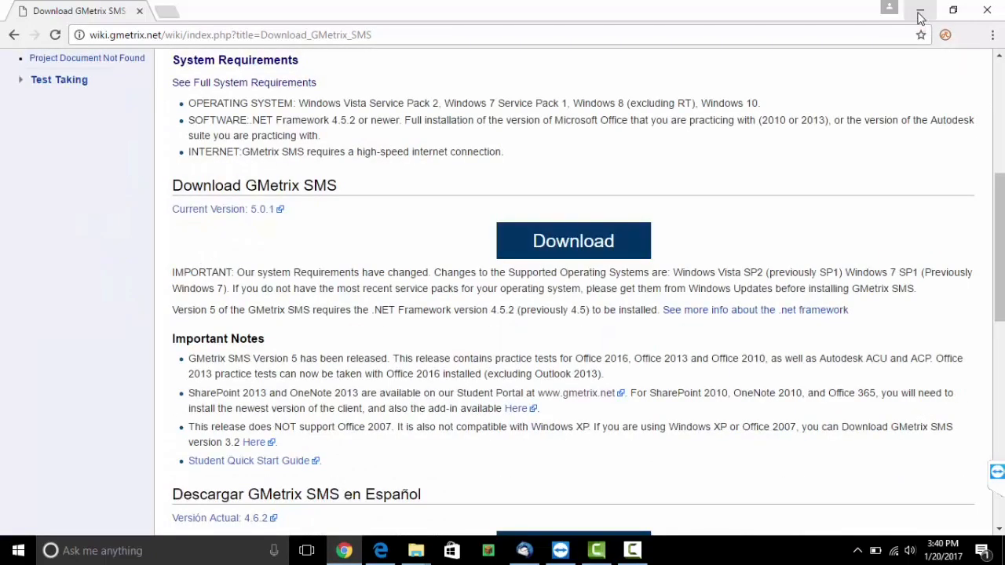
{"action": "left_click", "coordinate": [573, 240]}
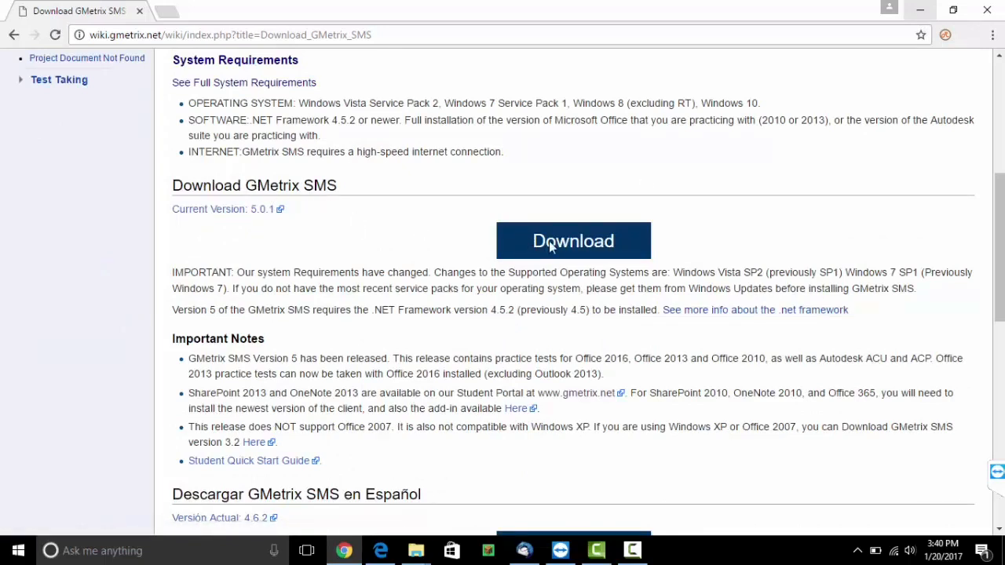
{"action": "mouse_move", "coordinate": [863, 98]}
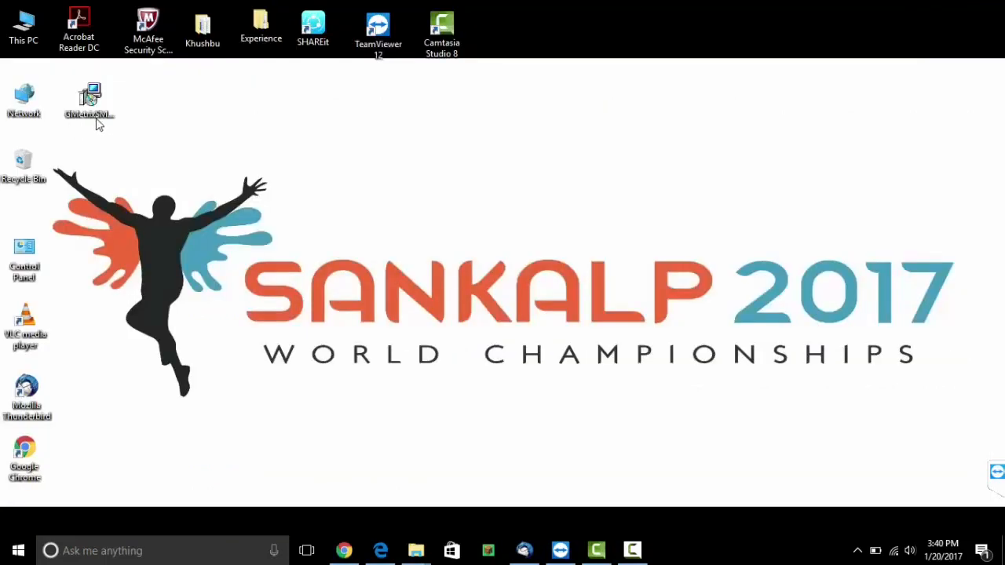
Step: Run the GMetrix SMS installer, accept the license terms, and install with Typical setup
{"action": "double_click", "coordinate": [89, 98]}
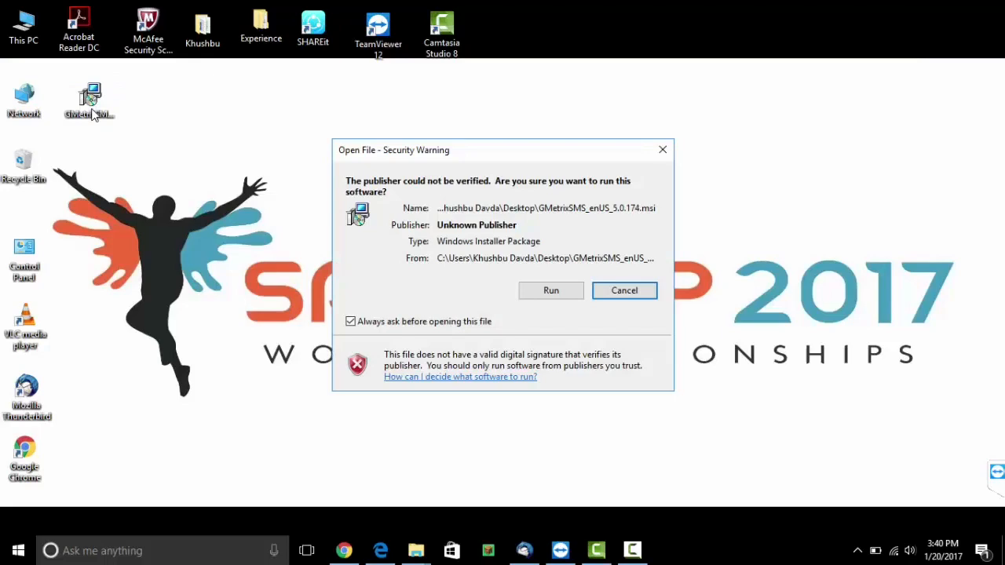
{"action": "left_click", "coordinate": [551, 290]}
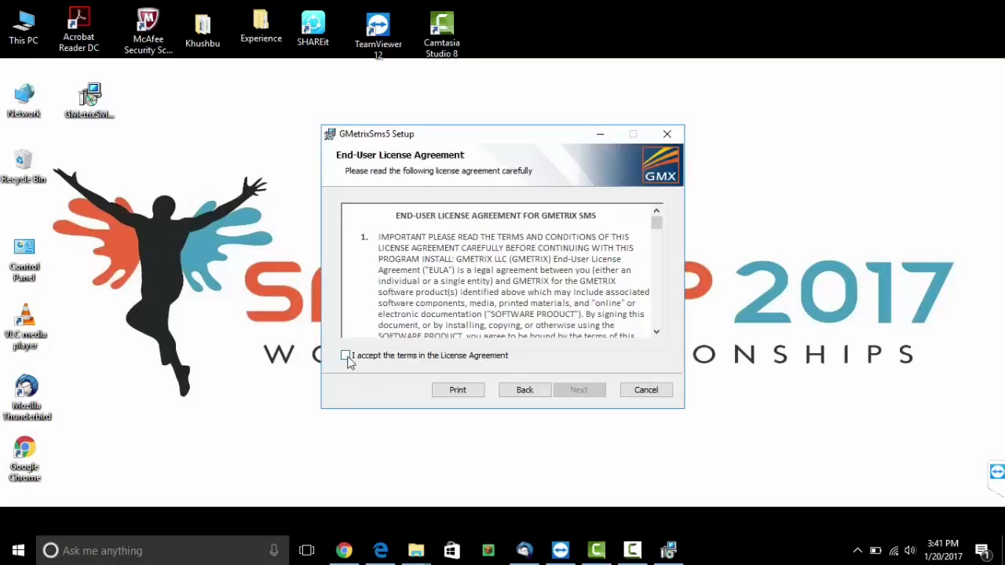
{"action": "left_click", "coordinate": [344, 355]}
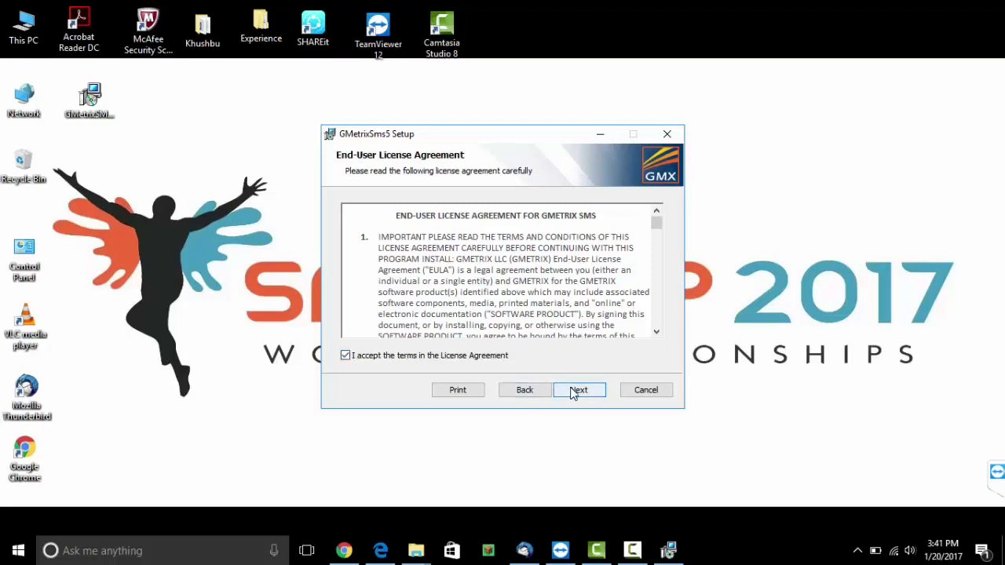
{"action": "left_click", "coordinate": [579, 390]}
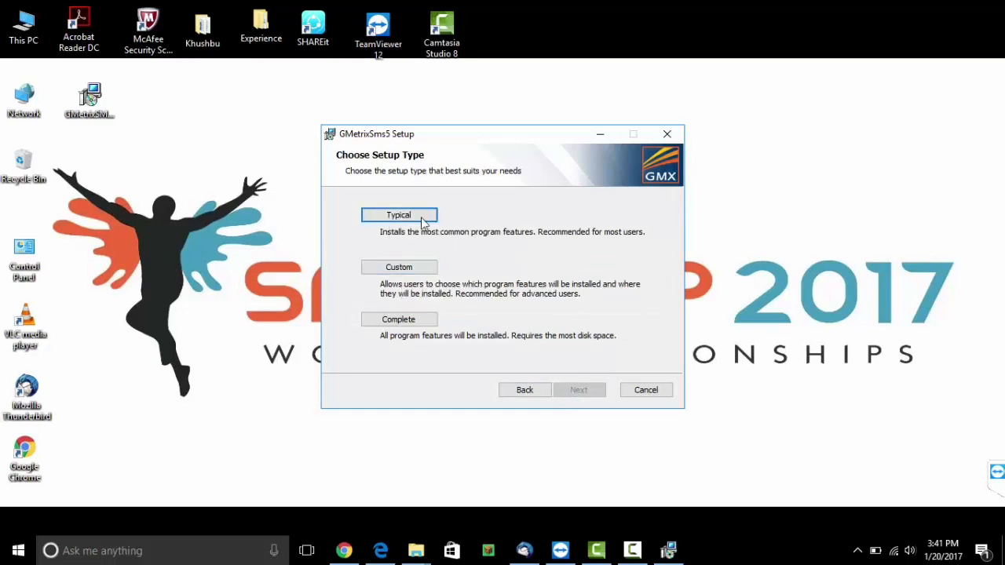
{"action": "left_click", "coordinate": [578, 390]}
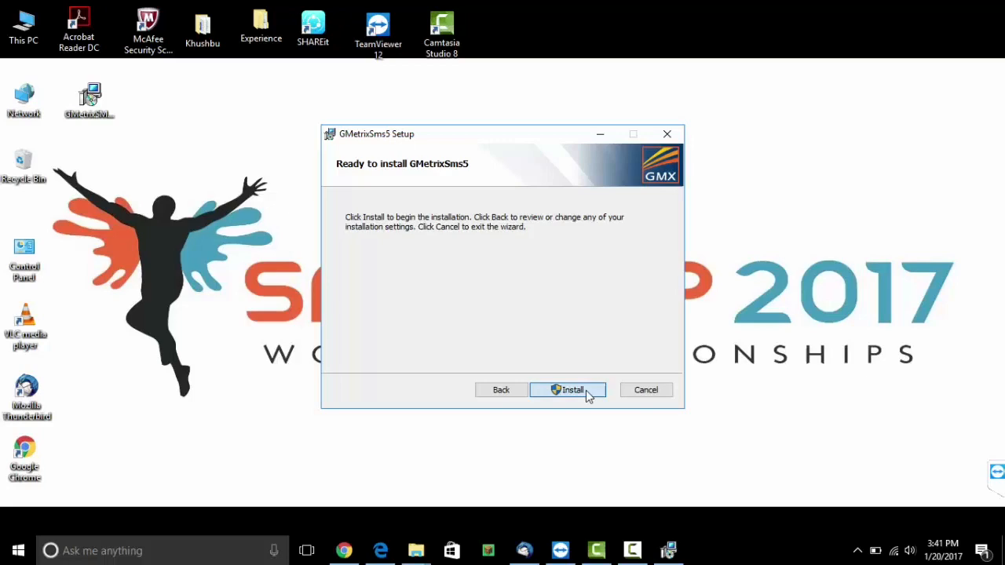
{"action": "left_click", "coordinate": [568, 390]}
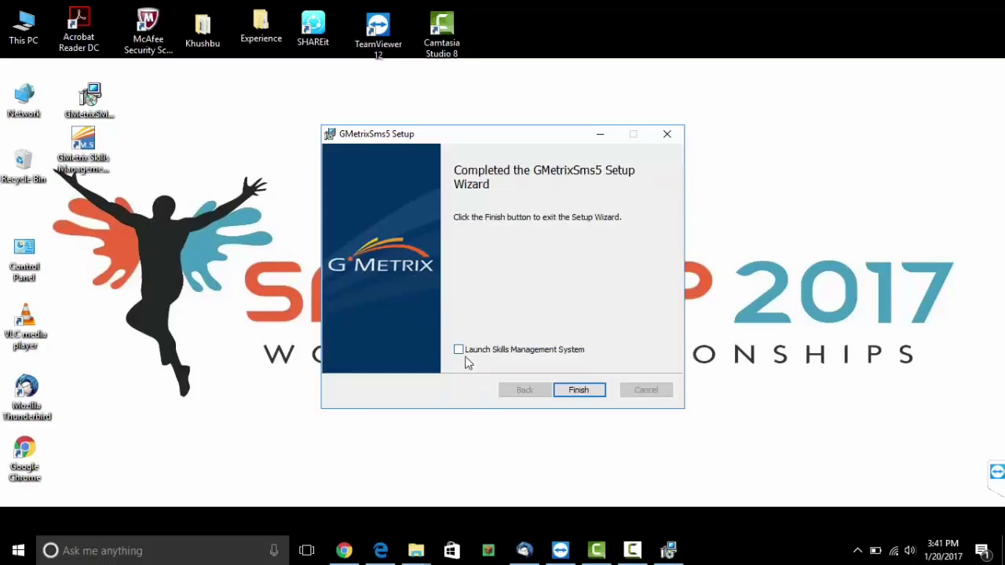
Step: Finish setup with 'Launch Skills Management System' ticked, then select the new desktop shortcut
{"action": "left_click", "coordinate": [459, 350]}
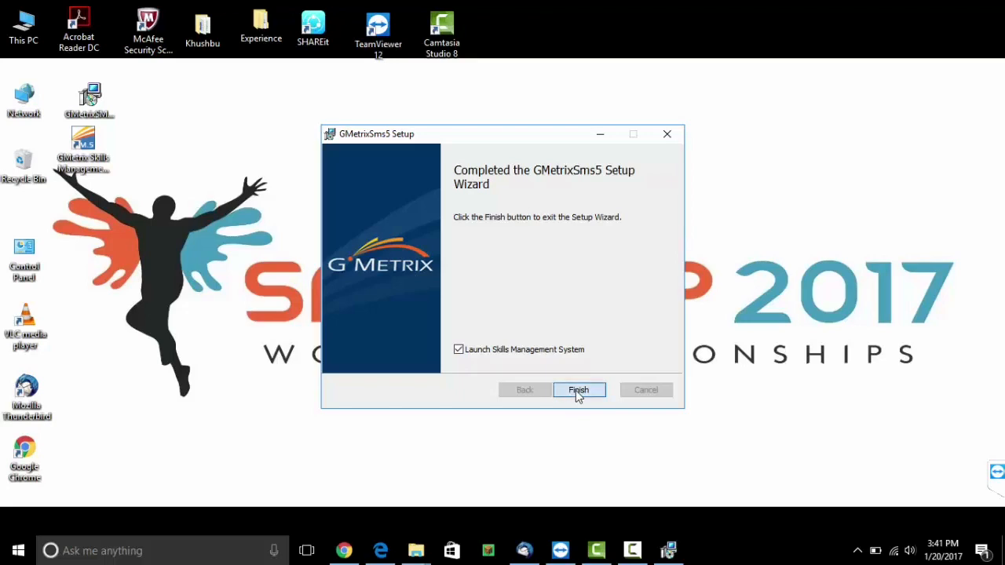
{"action": "left_click", "coordinate": [578, 390]}
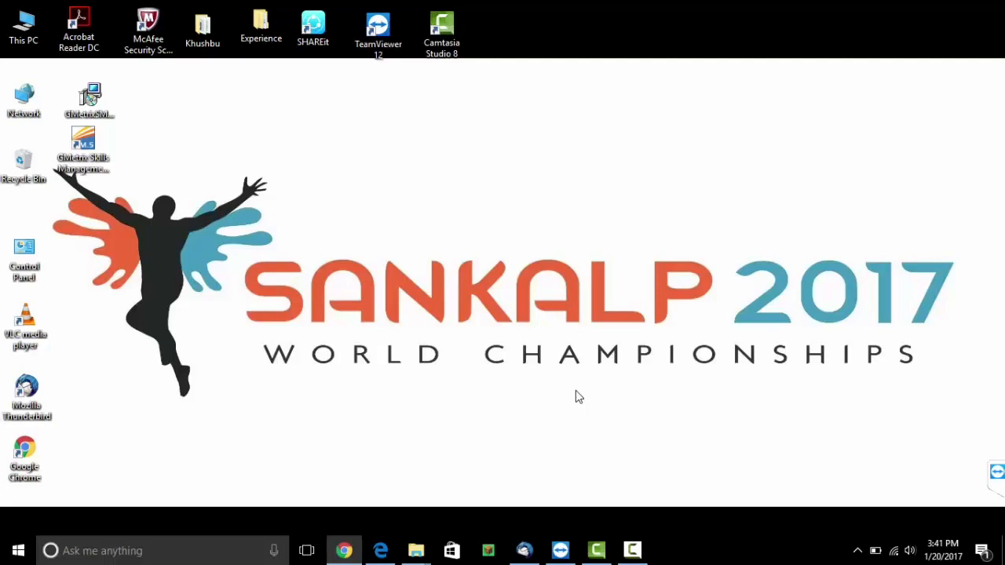
{"action": "mouse_move", "coordinate": [201, 249]}
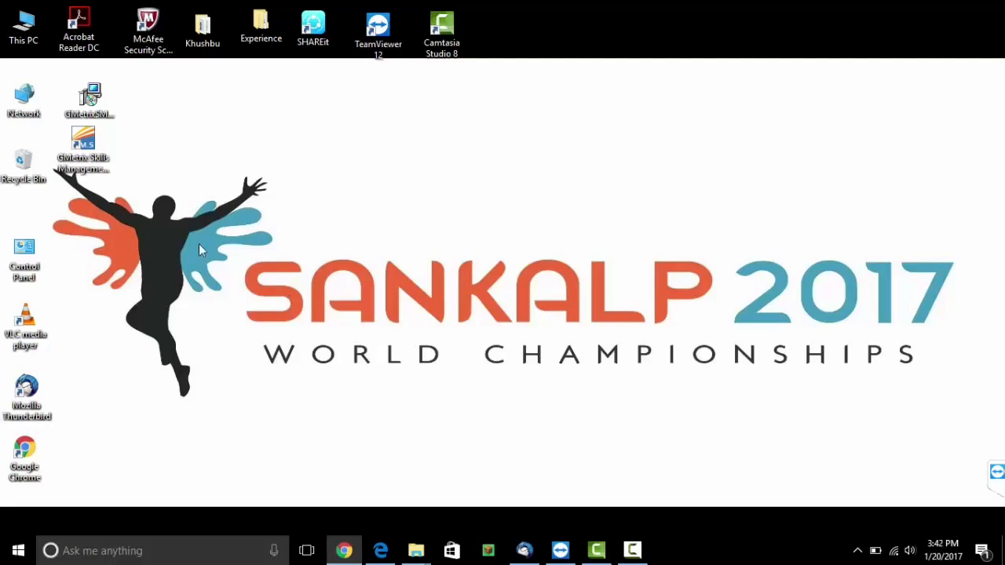
{"action": "left_click", "coordinate": [83, 149]}
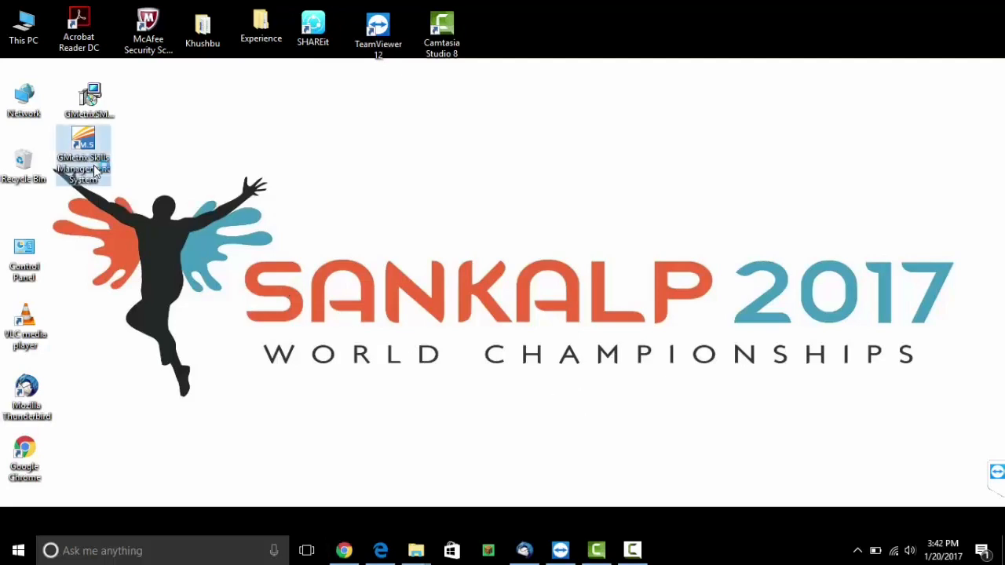
{"action": "mouse_move", "coordinate": [82, 157]}
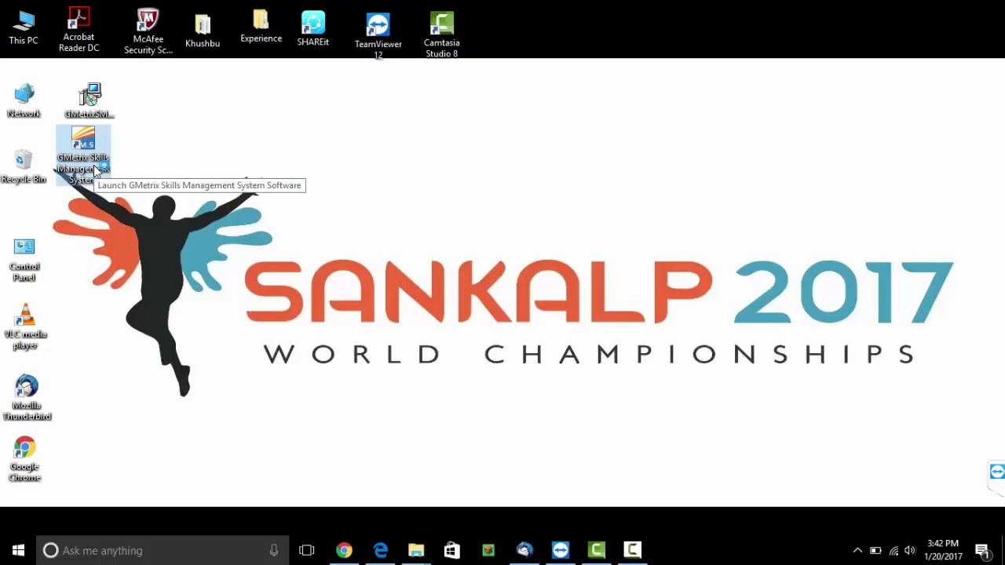
Step: Launch GMetrix SMS and use Sign Up to reach the User Registration page
{"action": "double_click", "coordinate": [83, 153]}
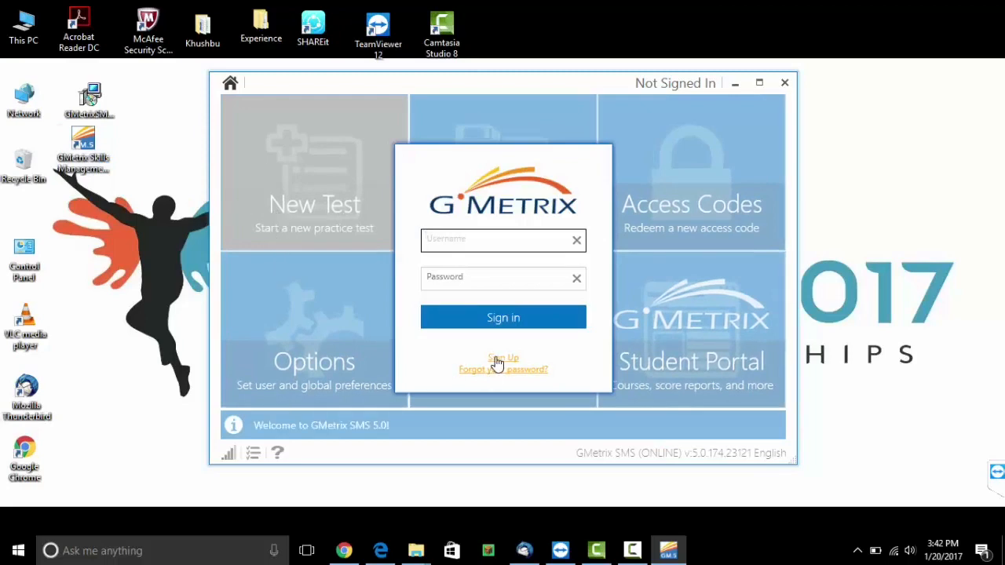
{"action": "left_click", "coordinate": [494, 239]}
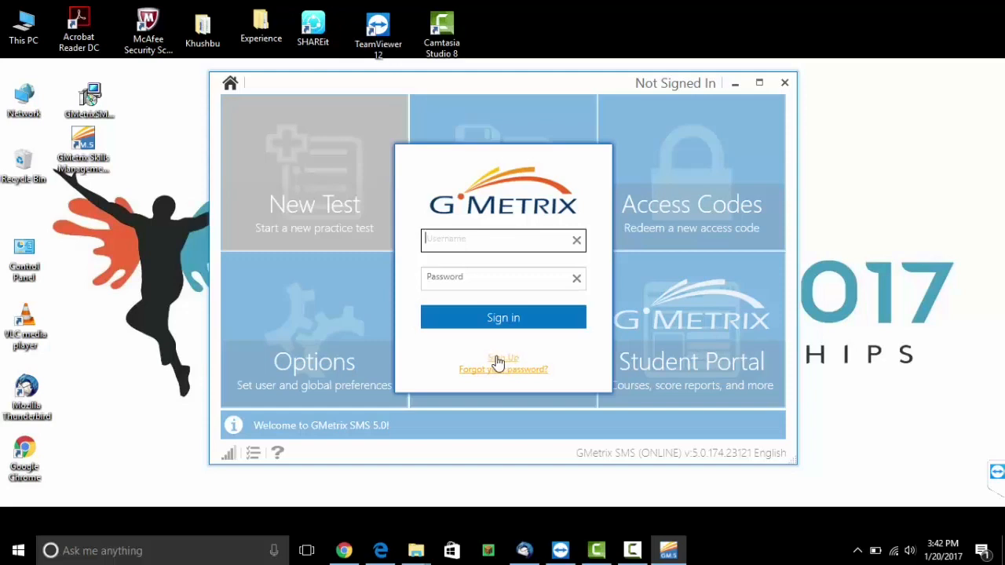
{"action": "left_click", "coordinate": [502, 358]}
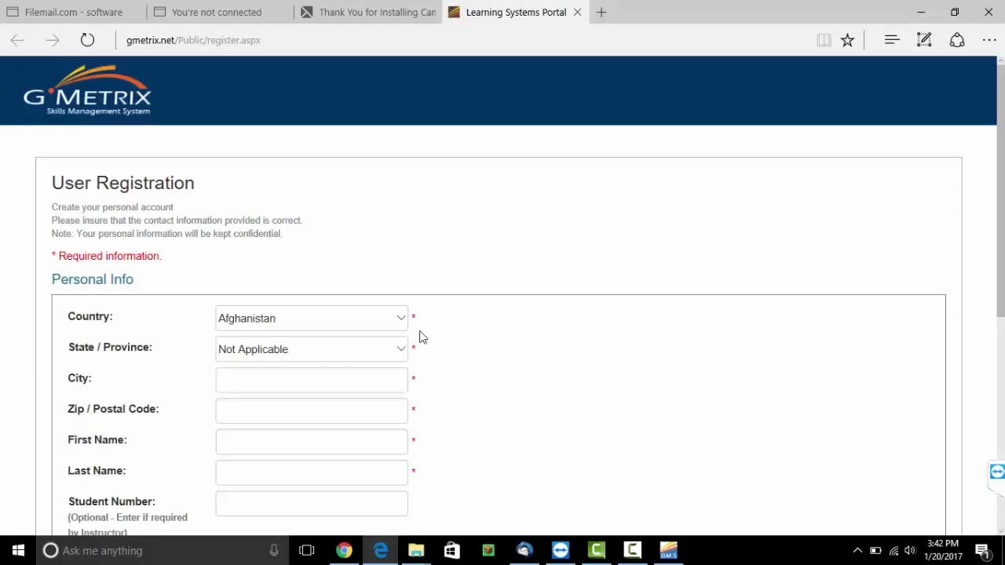
{"action": "mouse_move", "coordinate": [875, 262]}
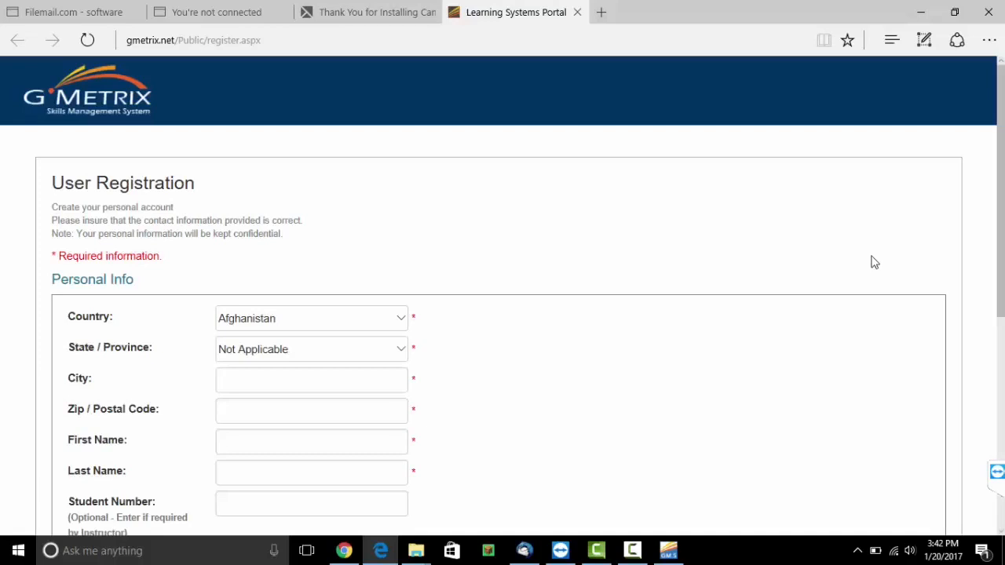
Step: Scroll through the empty personal info, account and secret question sections of the form
{"action": "scroll", "scroll_direction": "down", "scroll_amount": 3}
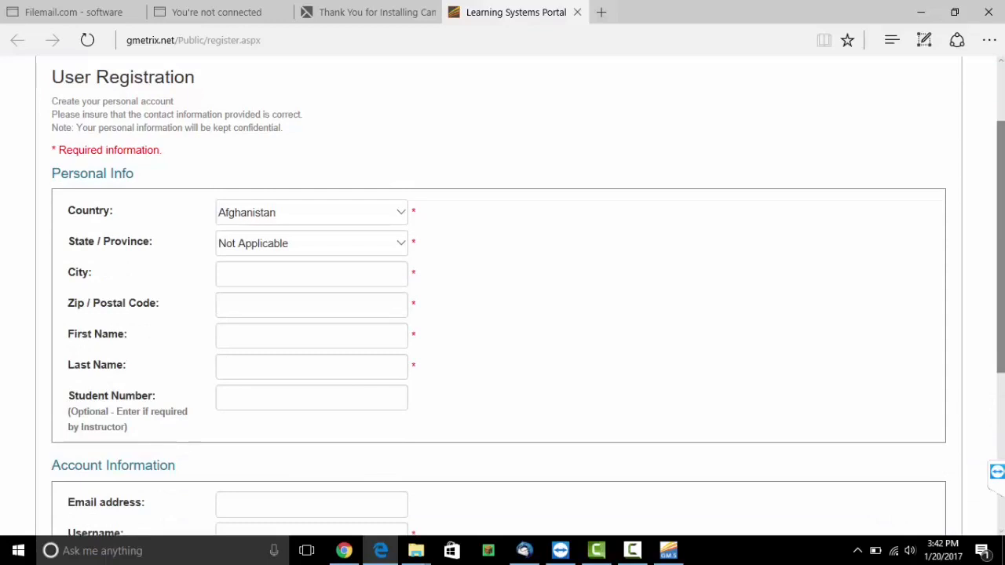
{"action": "scroll", "scroll_direction": "down", "scroll_amount": 3}
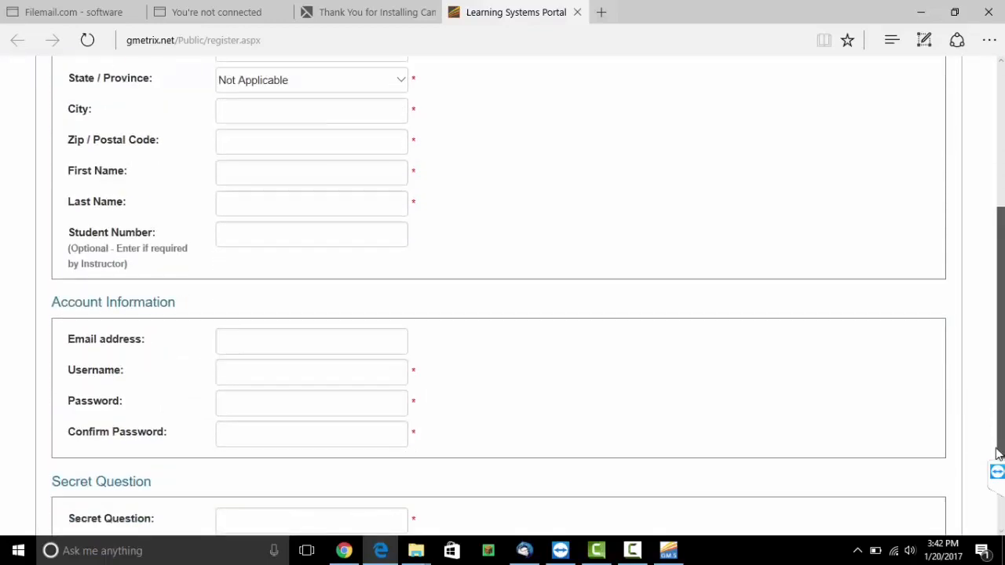
{"action": "scroll", "scroll_direction": "down", "scroll_amount": 3}
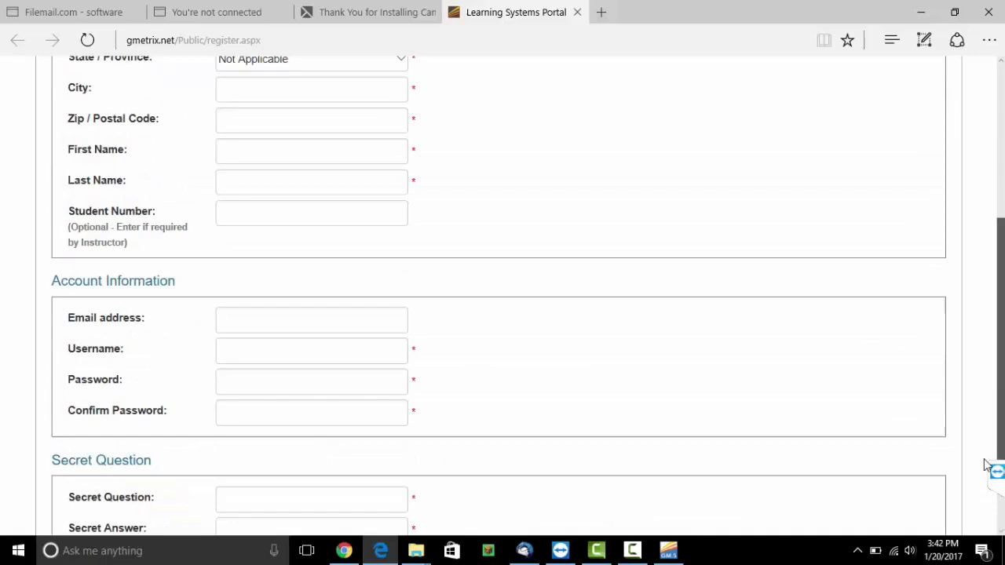
{"action": "scroll", "scroll_direction": "up", "scroll_amount": 3}
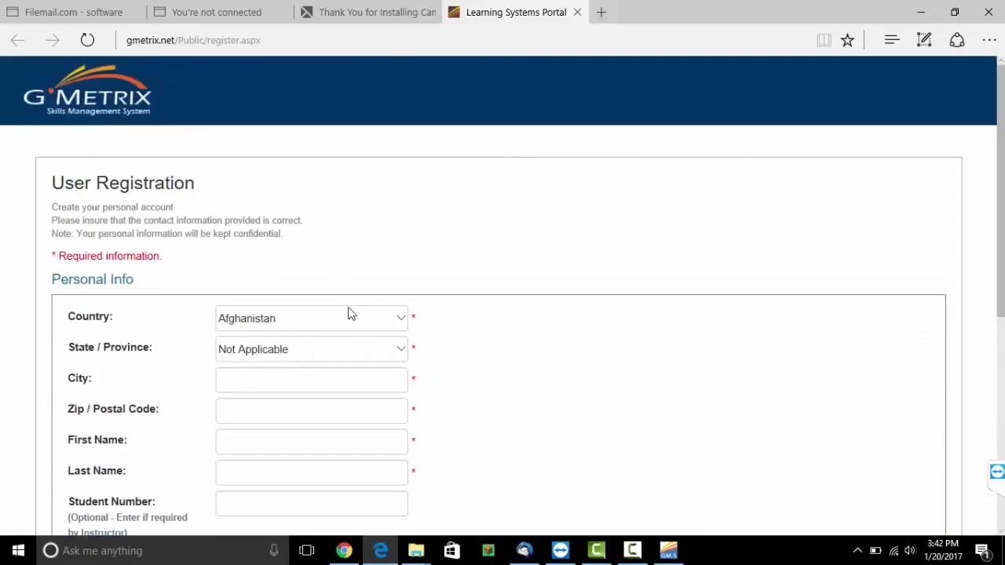
Step: Choose India as the country and enter postal code 400099
{"action": "left_click", "coordinate": [311, 319]}
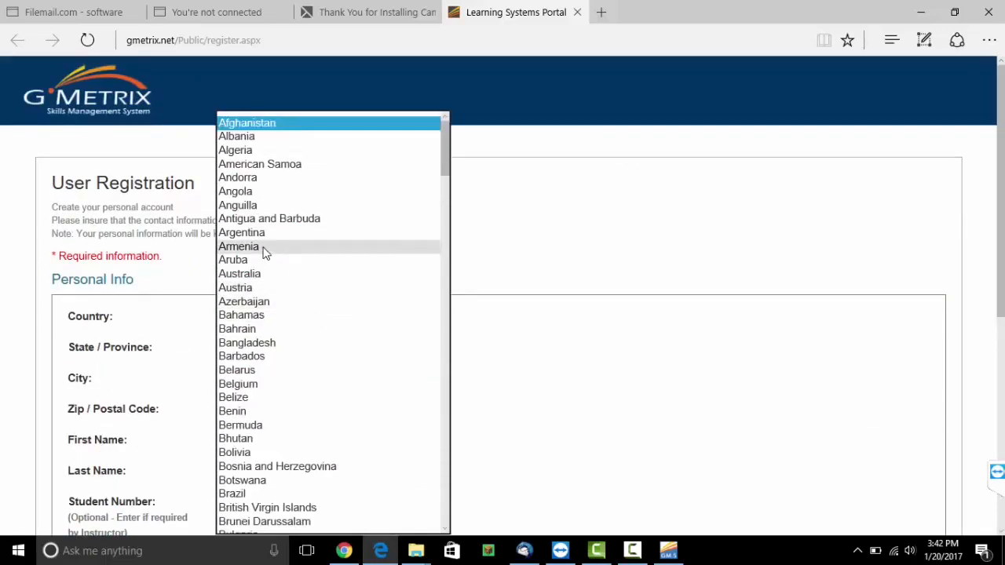
{"action": "scroll", "scroll_direction": "down", "scroll_amount": 3}
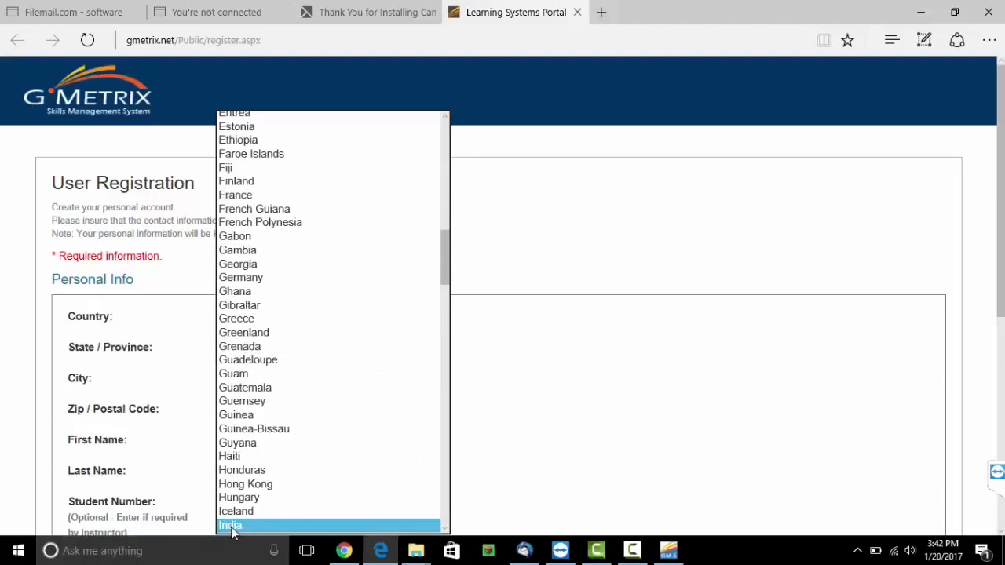
{"action": "left_click", "coordinate": [230, 525]}
{"action": "type", "text": "Mumbai"}
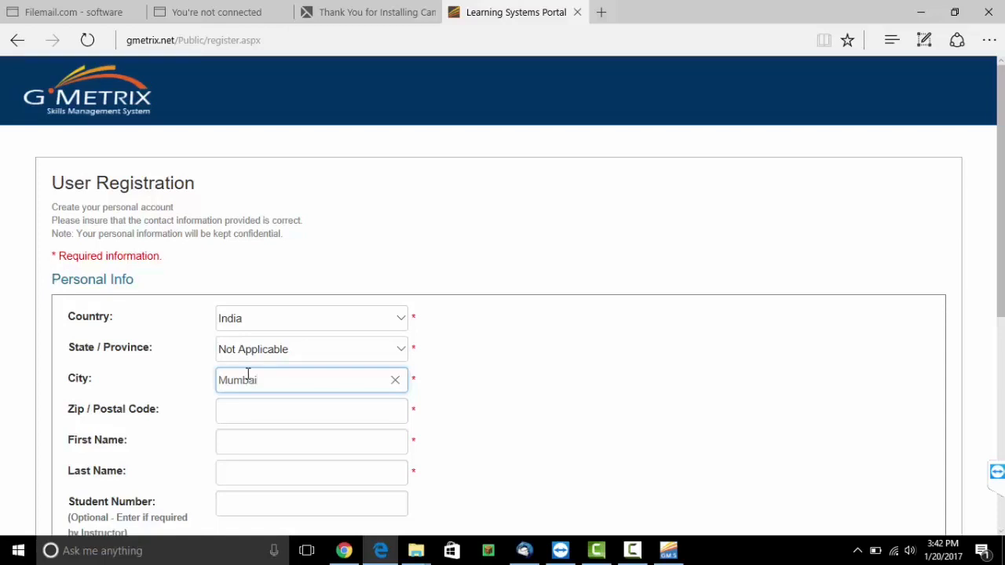
{"action": "left_click", "coordinate": [311, 410]}
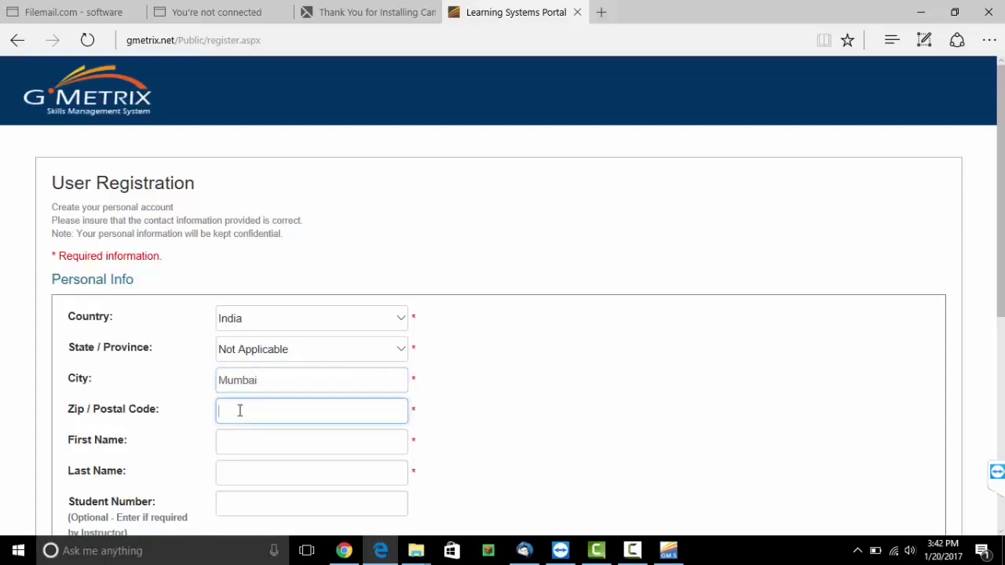
{"action": "type", "text": "4"}
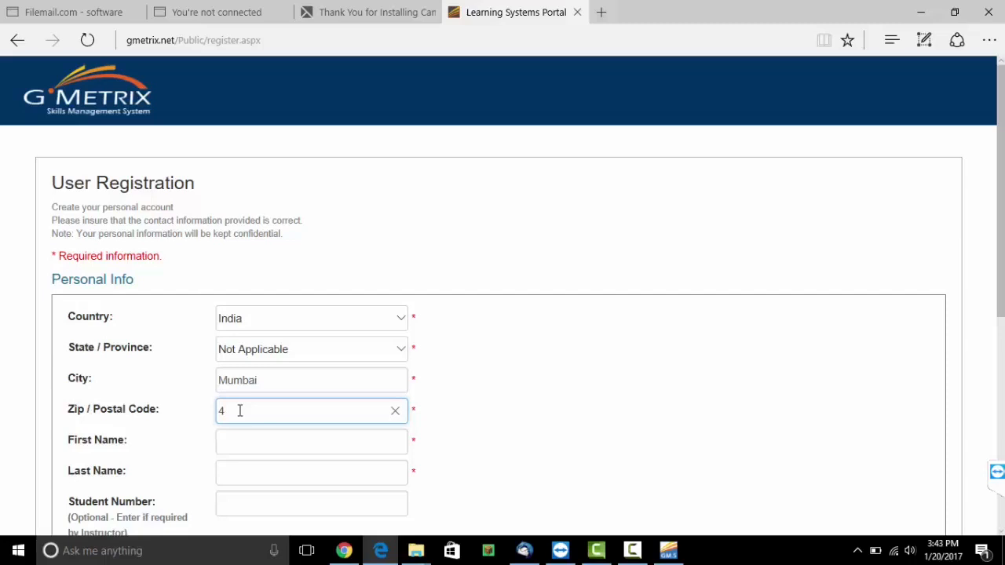
{"action": "type", "text": "00"}
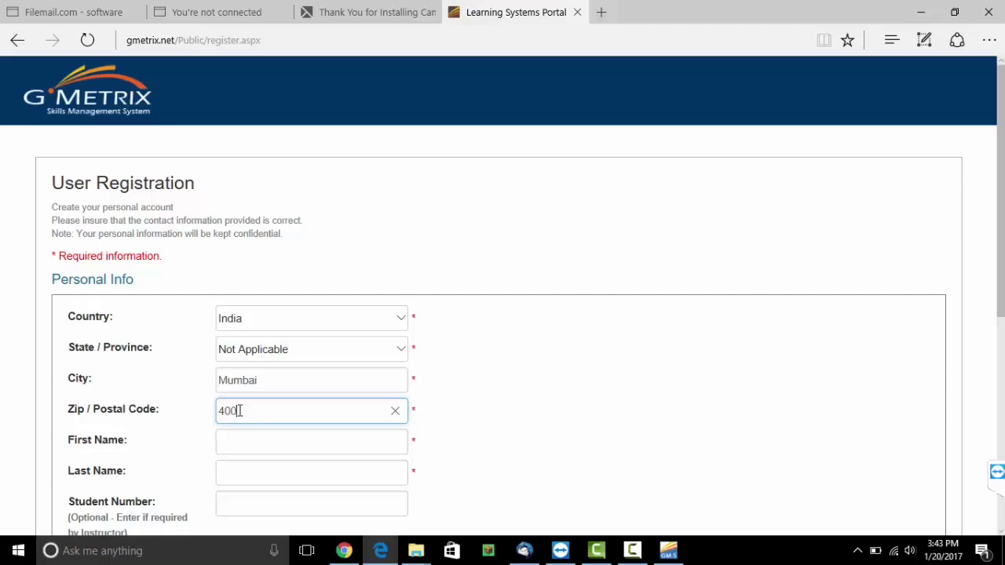
{"action": "type", "text": "099"}
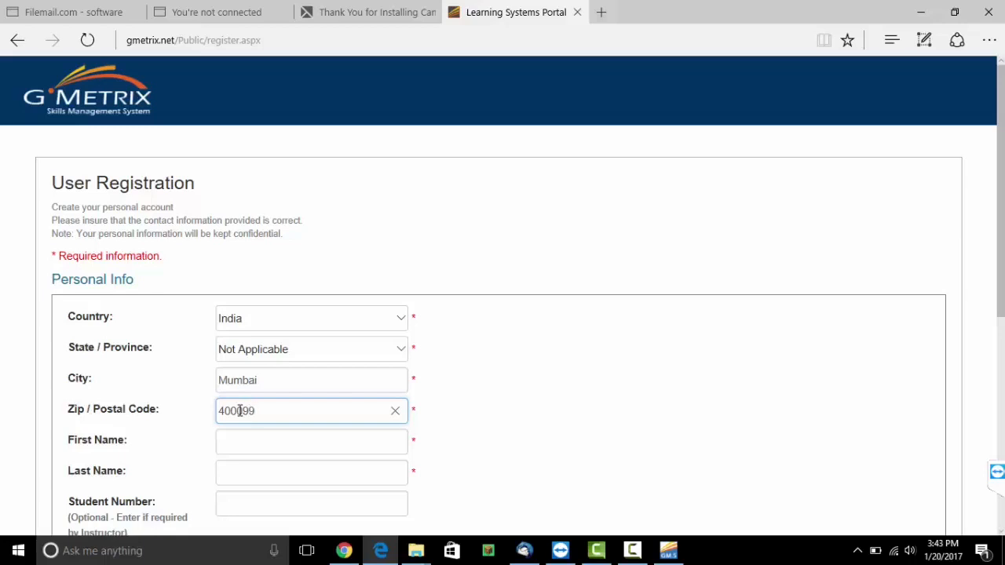
Step: Enter the first and last name, then scroll down the form
{"action": "left_click", "coordinate": [311, 440]}
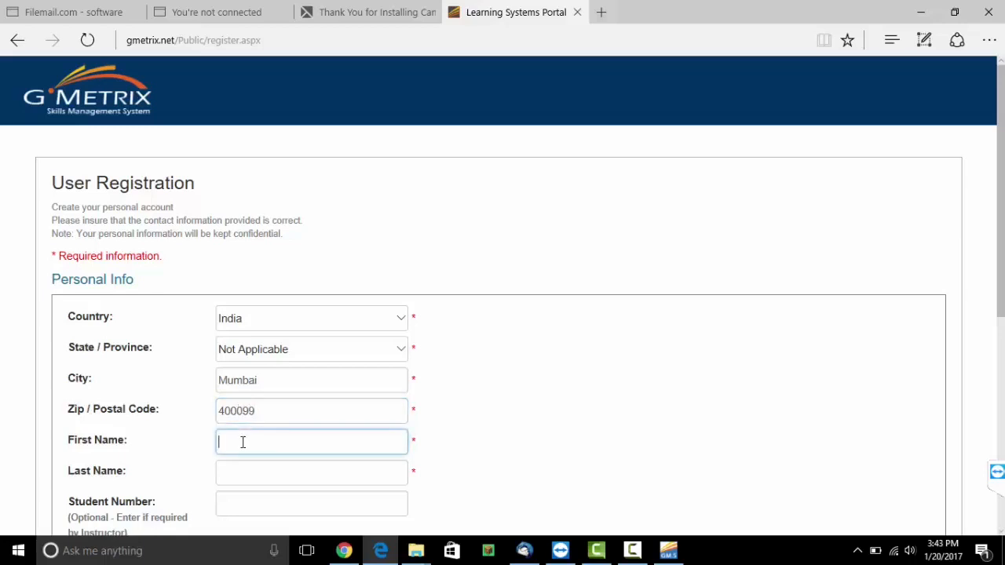
{"action": "type", "text": "Sankalp"}
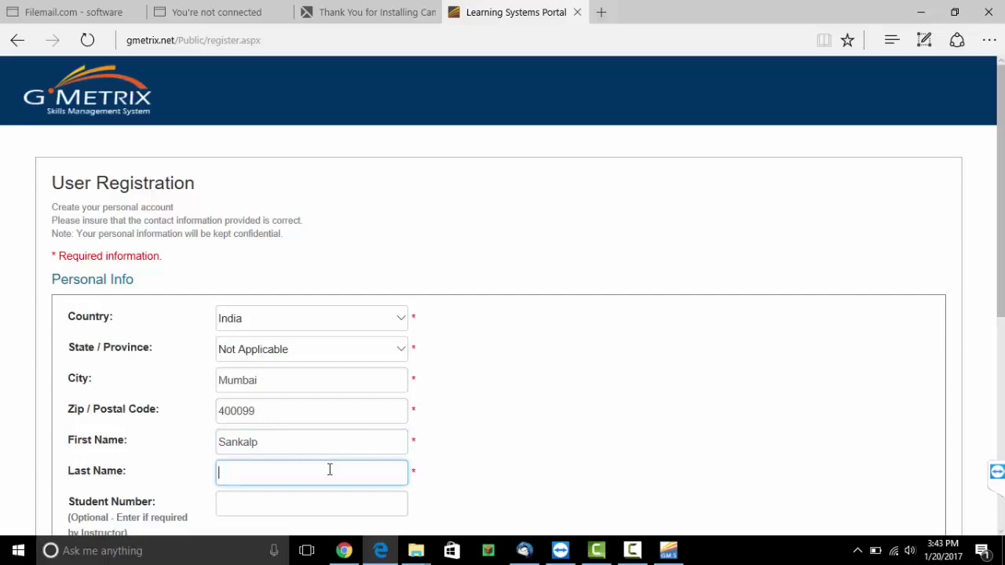
{"action": "type", "text": "Sma"}
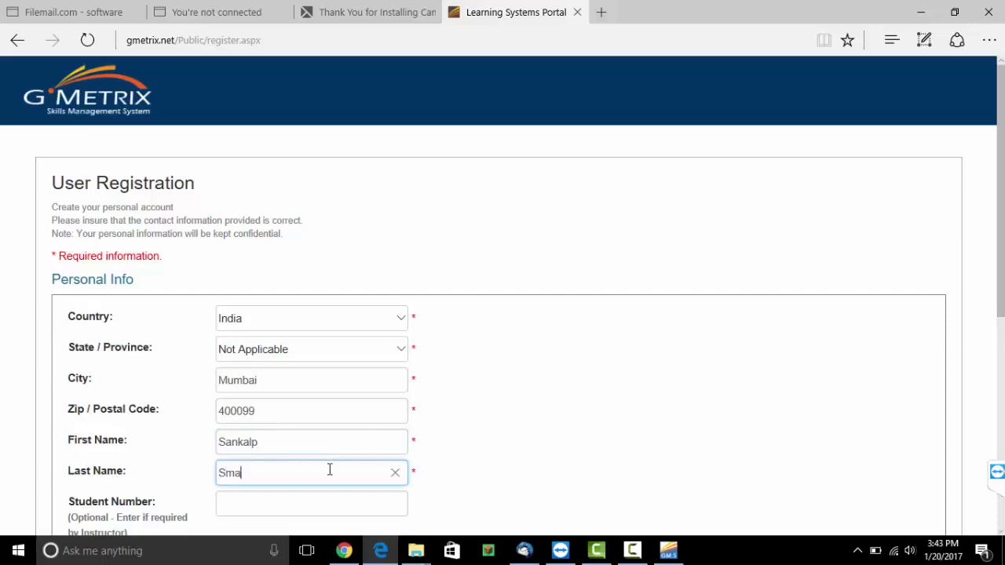
{"action": "type", "text": "rtschool"}
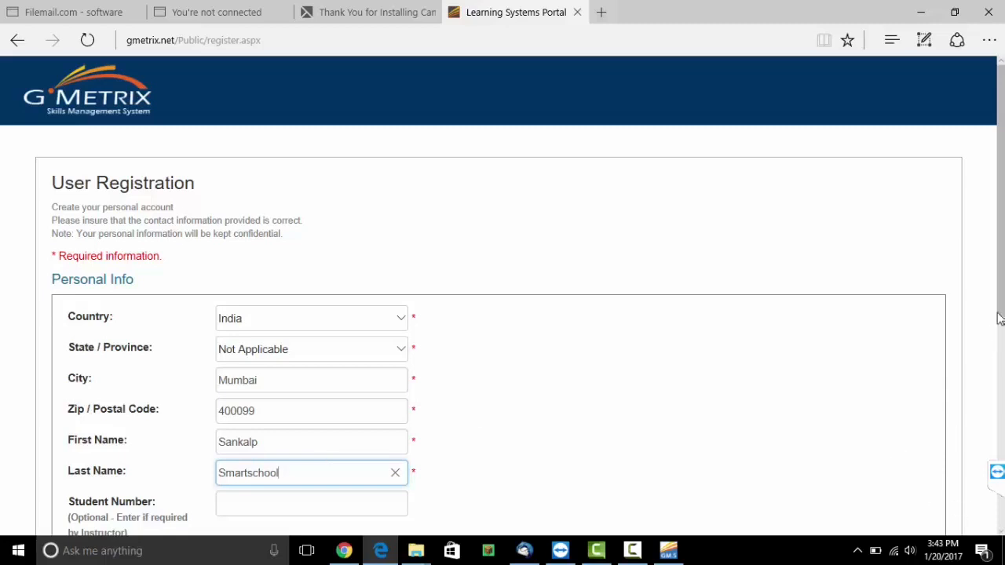
{"action": "scroll", "scroll_direction": "down", "scroll_amount": 3}
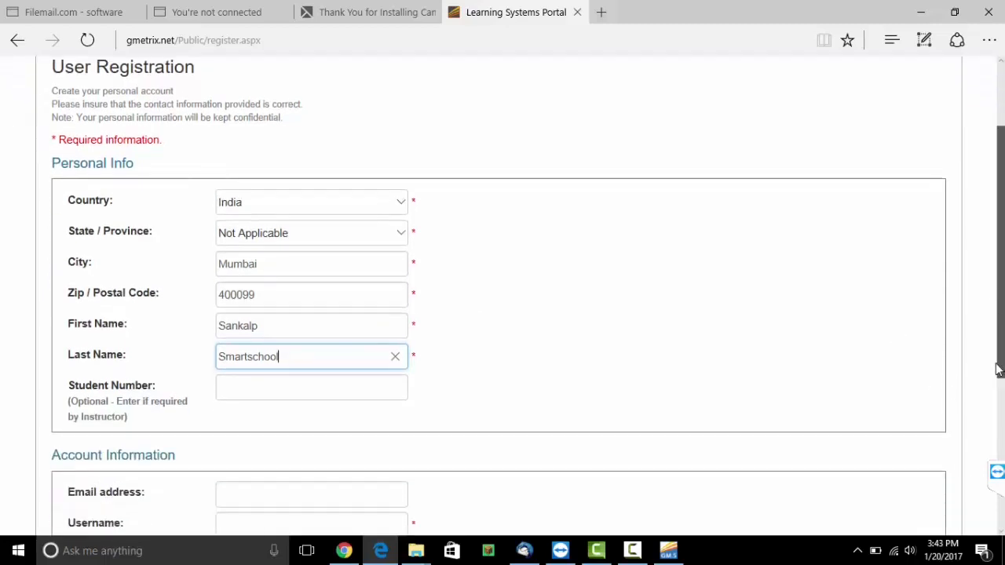
{"action": "scroll", "scroll_direction": "down", "scroll_amount": 3}
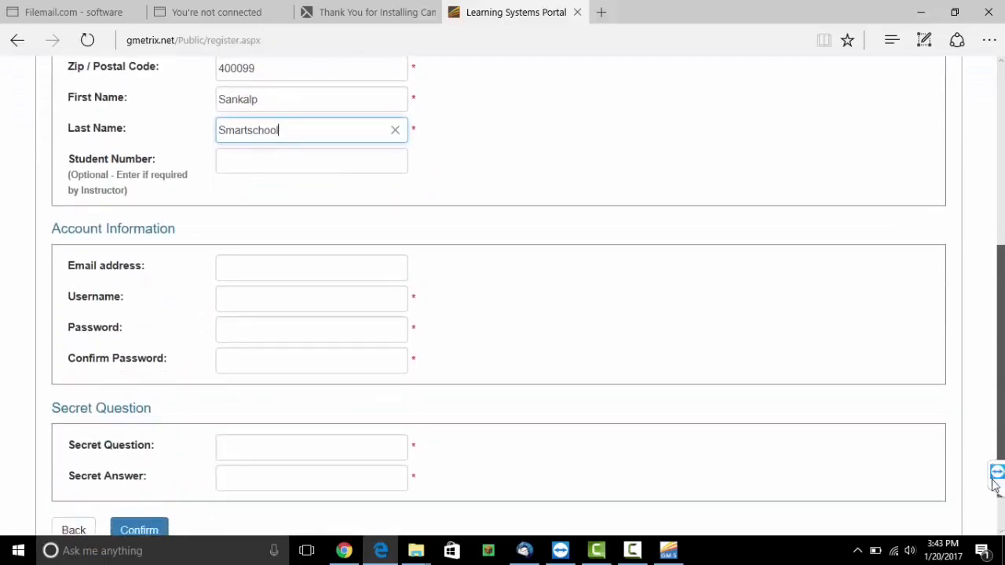
{"action": "scroll", "scroll_direction": "down", "scroll_amount": 3}
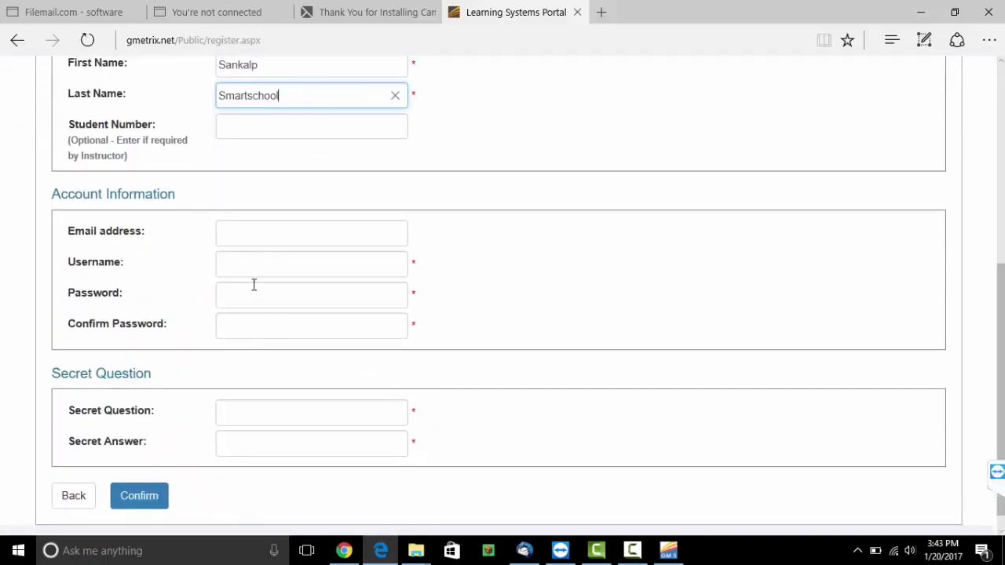
Step: Enter username 'sansmartschool' plus a password and a matching confirmation
{"action": "left_click", "coordinate": [311, 264]}
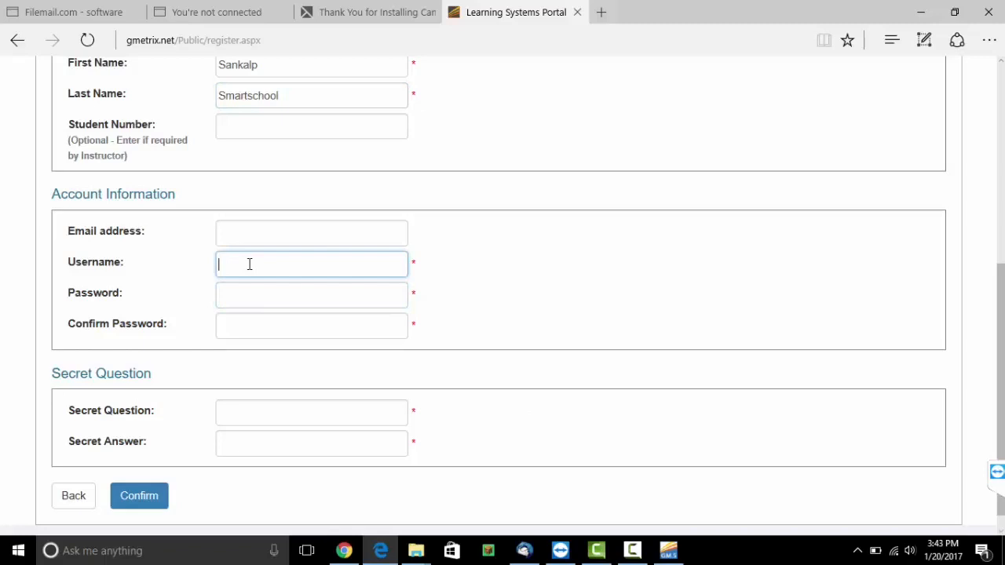
{"action": "type", "text": "s"}
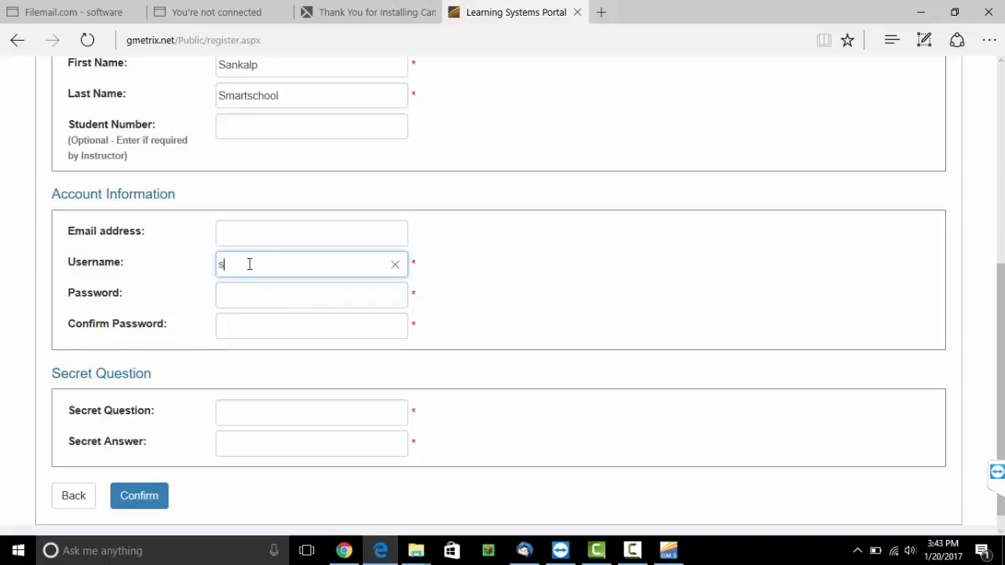
{"action": "type", "text": "ankalp"}
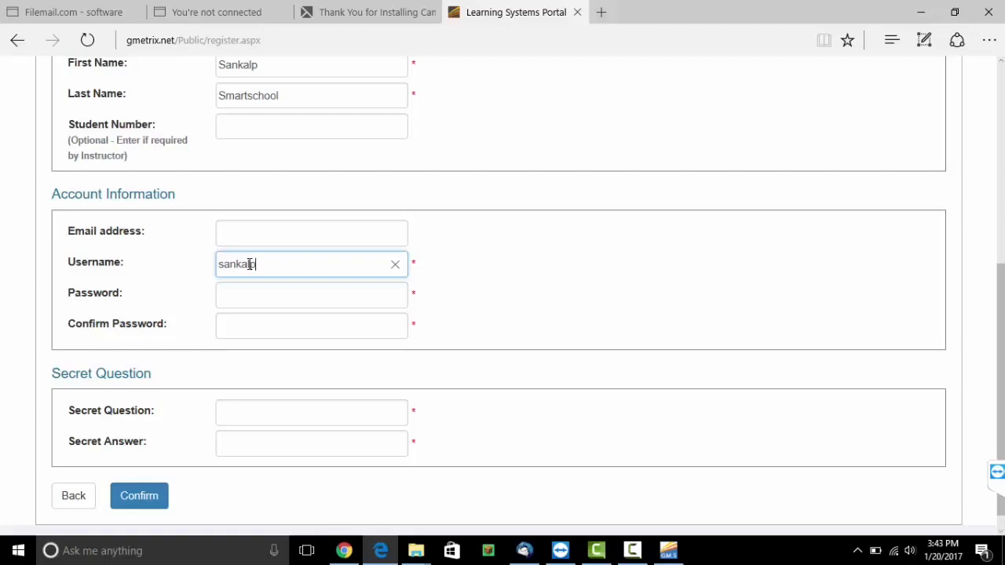
{"action": "type", "text": "smart"}
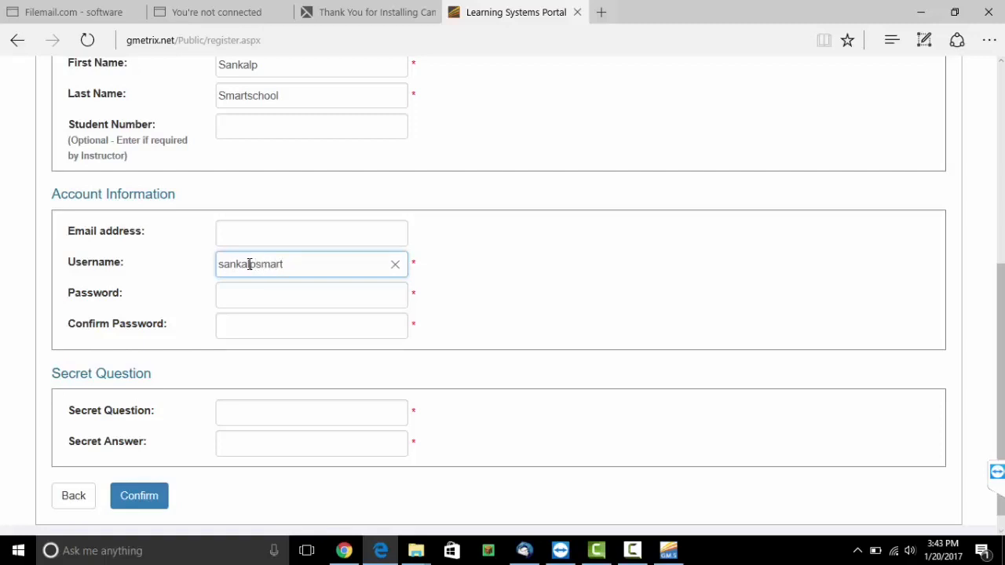
{"action": "type", "text": "school"}
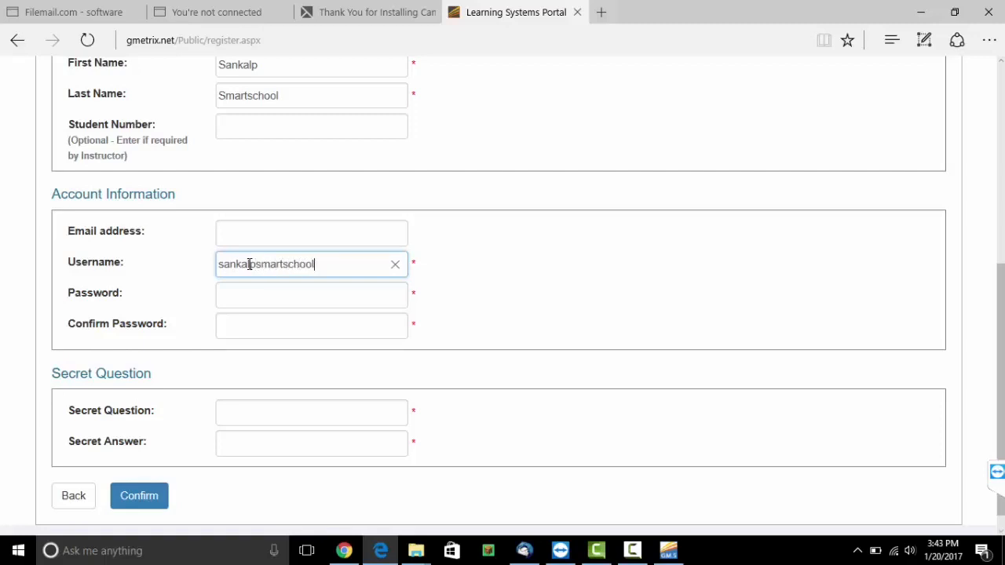
{"action": "left_click", "coordinate": [311, 294]}
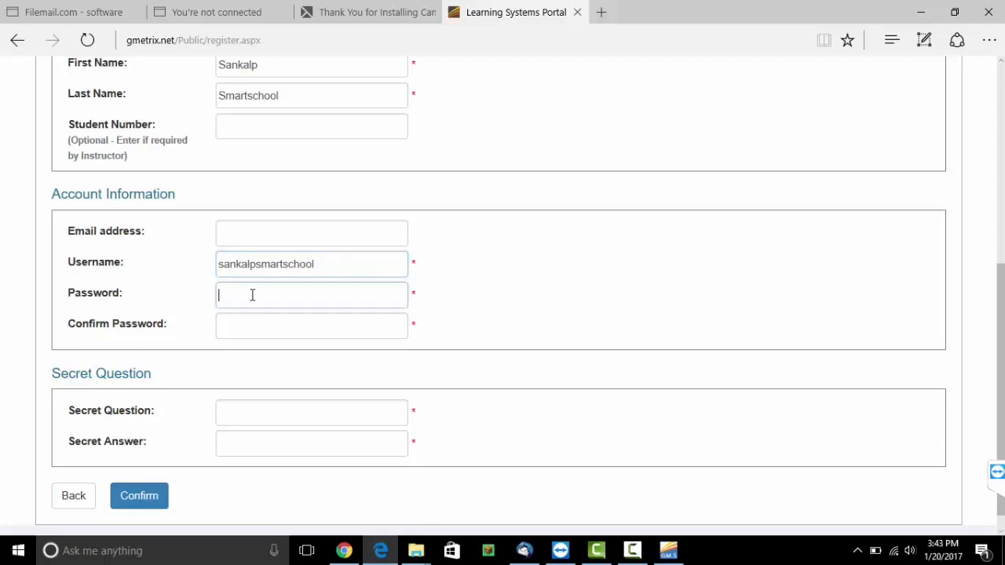
{"action": "mouse_move", "coordinate": [755, 397]}
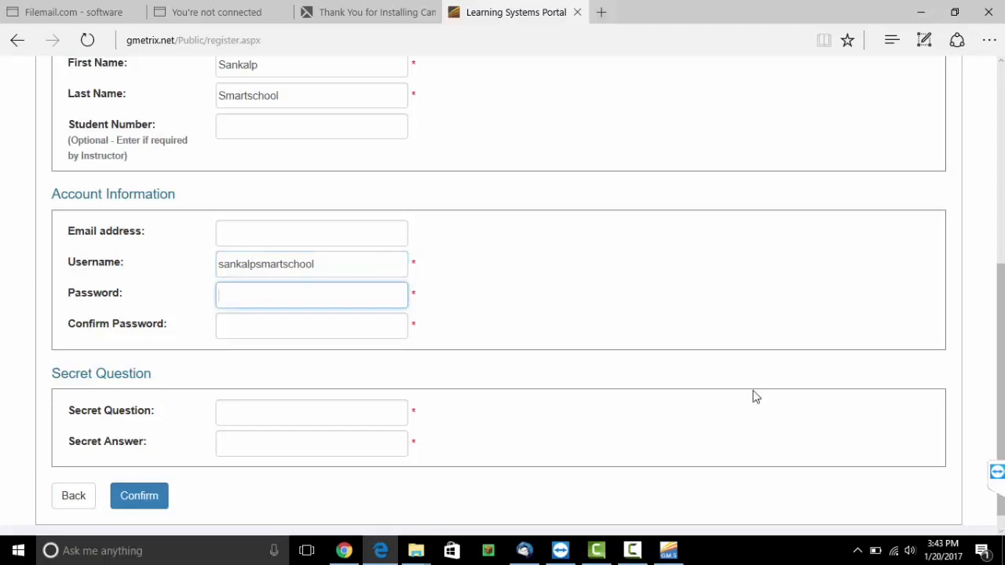
{"action": "type", "text": "•"}
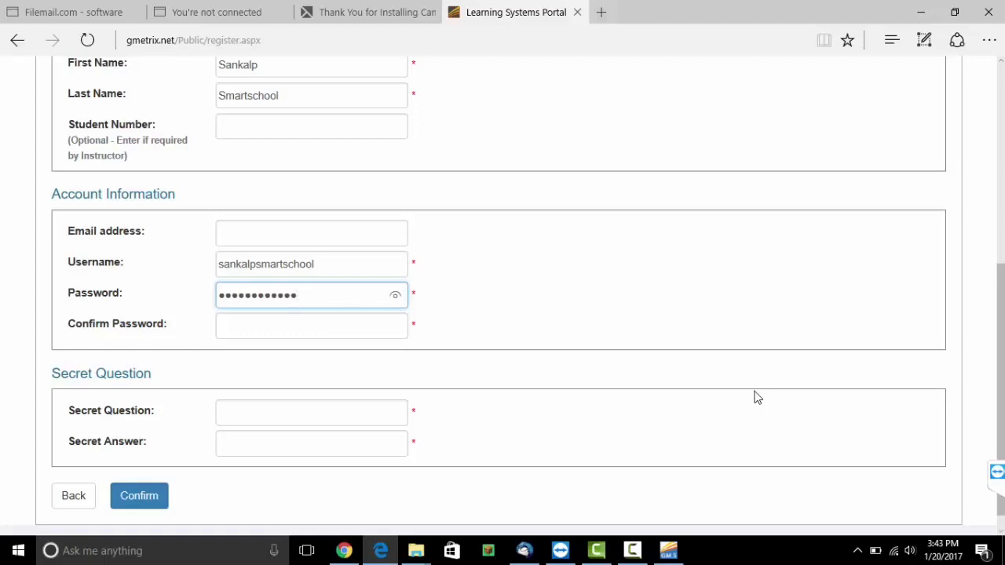
{"action": "left_click", "coordinate": [311, 325]}
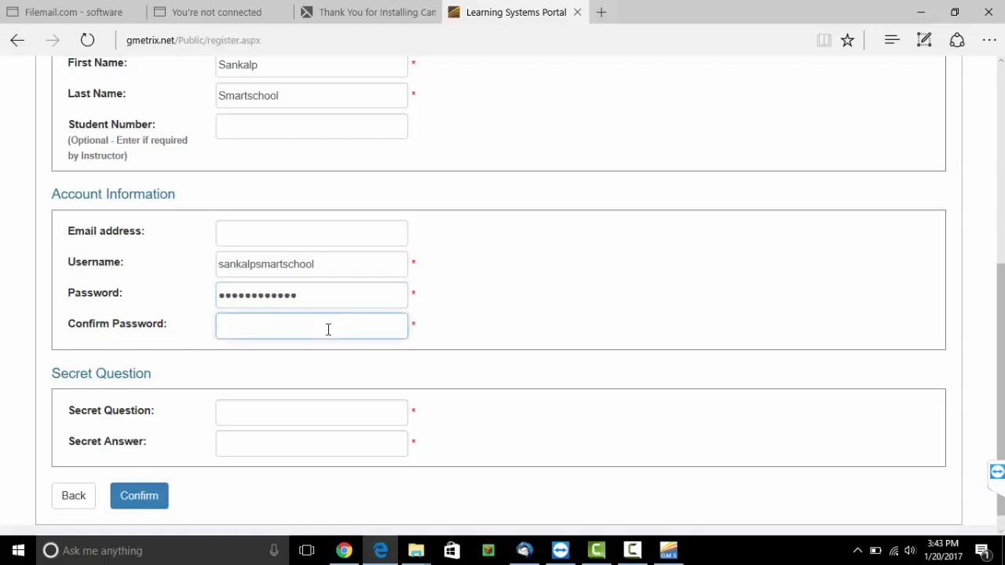
{"action": "type", "text": "••"}
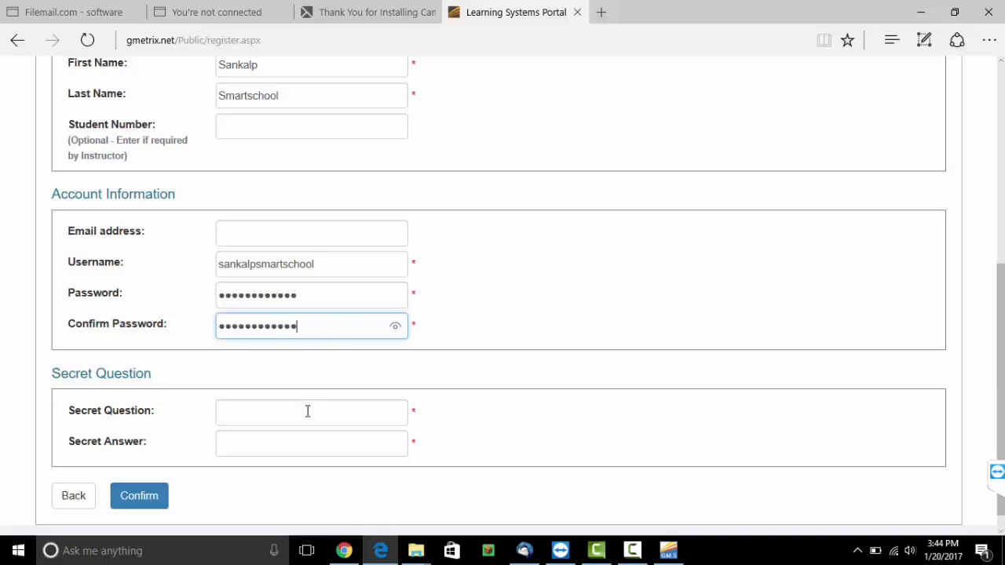
Step: Enter the secret question 'what's your name?', correcting a typo
{"action": "left_click", "coordinate": [311, 413]}
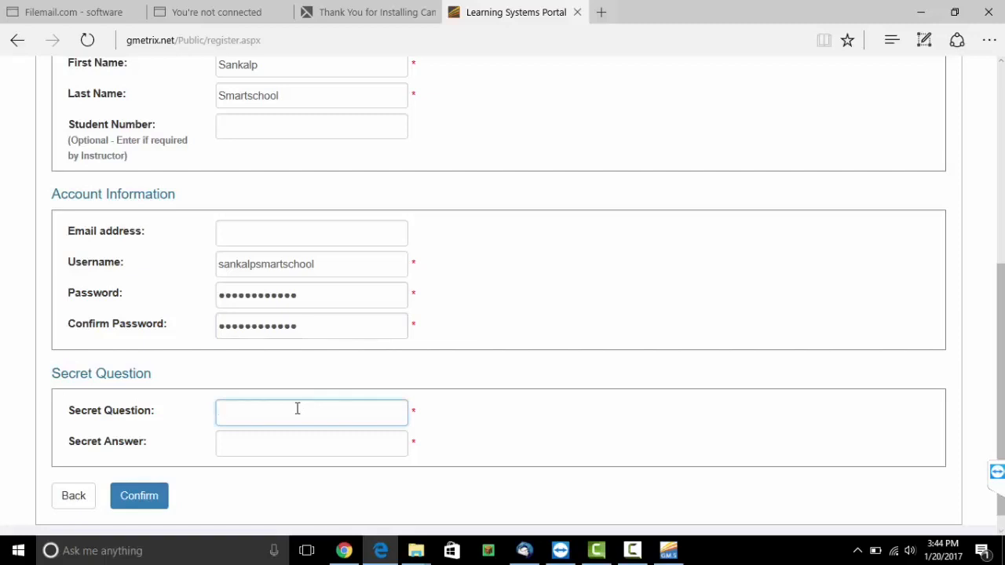
{"action": "type", "text": "whta"}
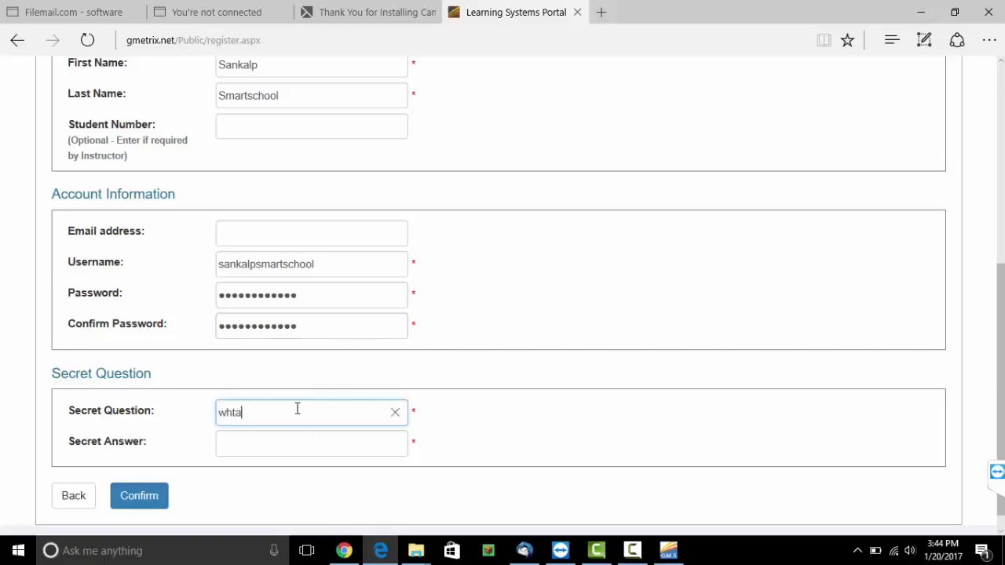
{"action": "key", "text": "Backspace"}
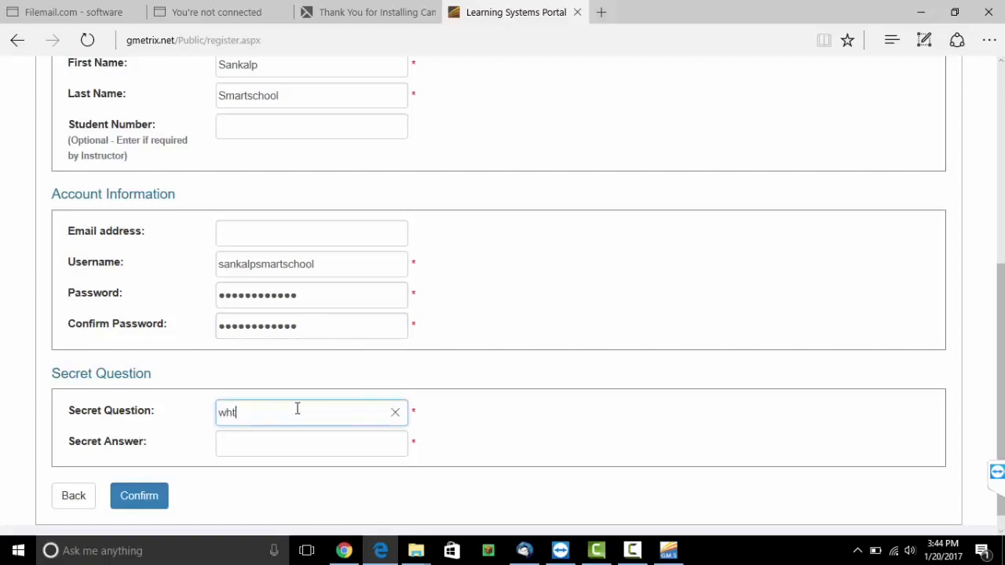
{"action": "left_click", "coordinate": [395, 412]}
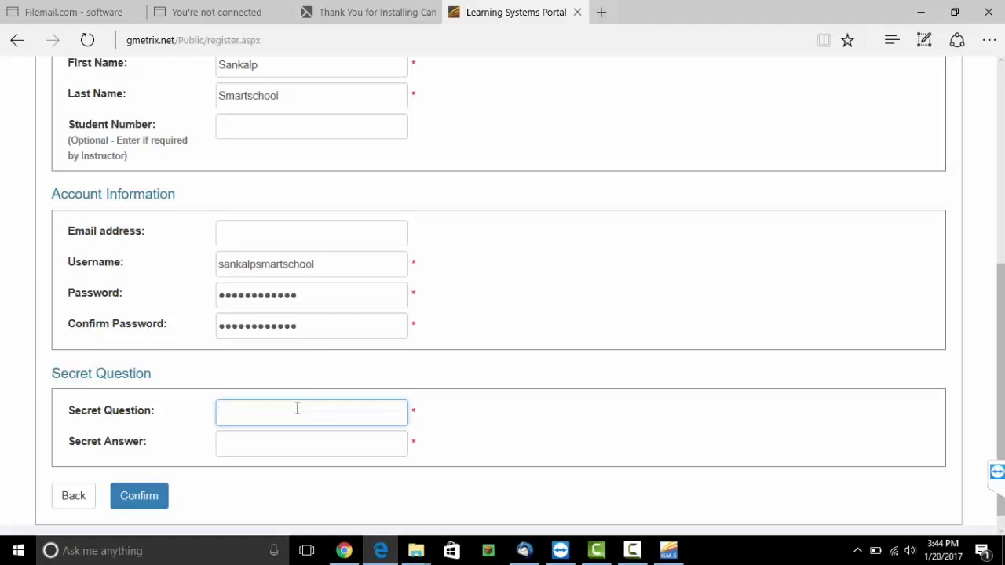
{"action": "type", "text": "what's"}
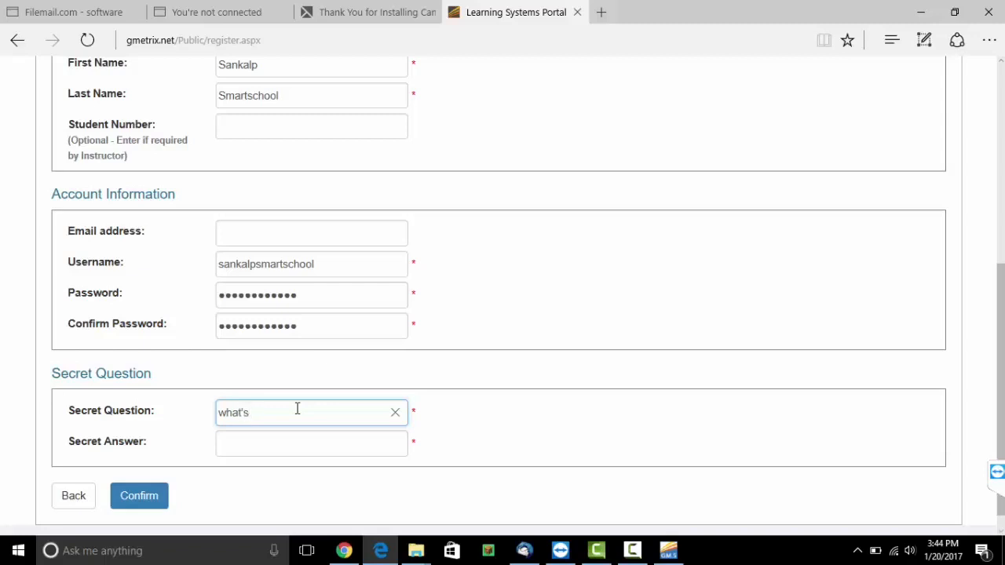
{"action": "type", "text": "your"}
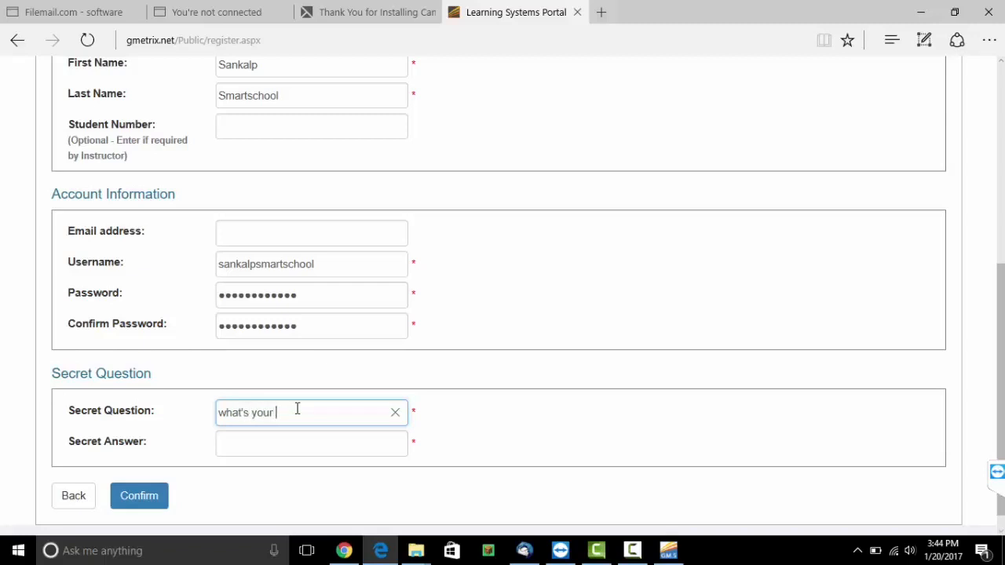
{"action": "type", "text": "name"}
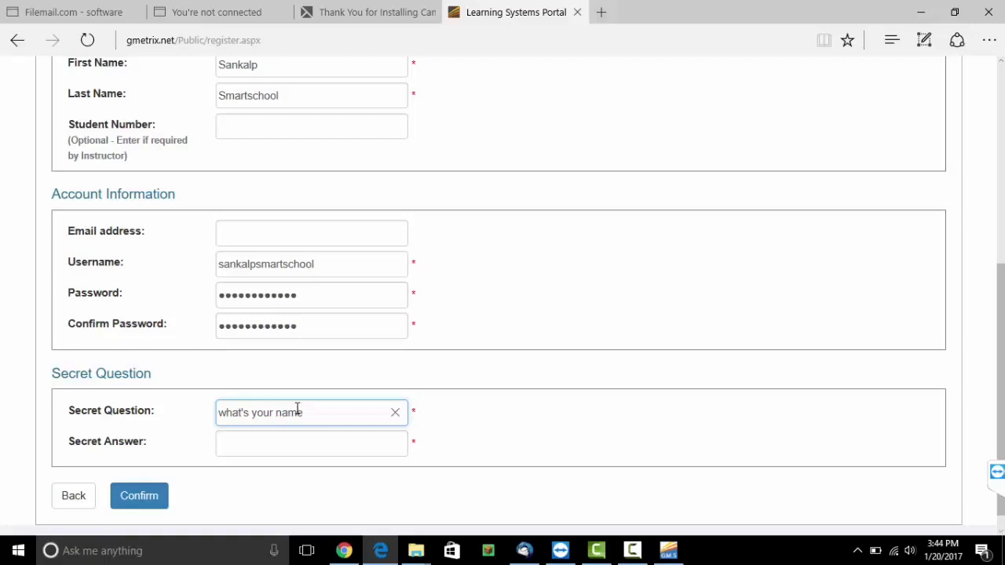
Step: Type the answer in the Secret Answer field
{"action": "left_click", "coordinate": [311, 443]}
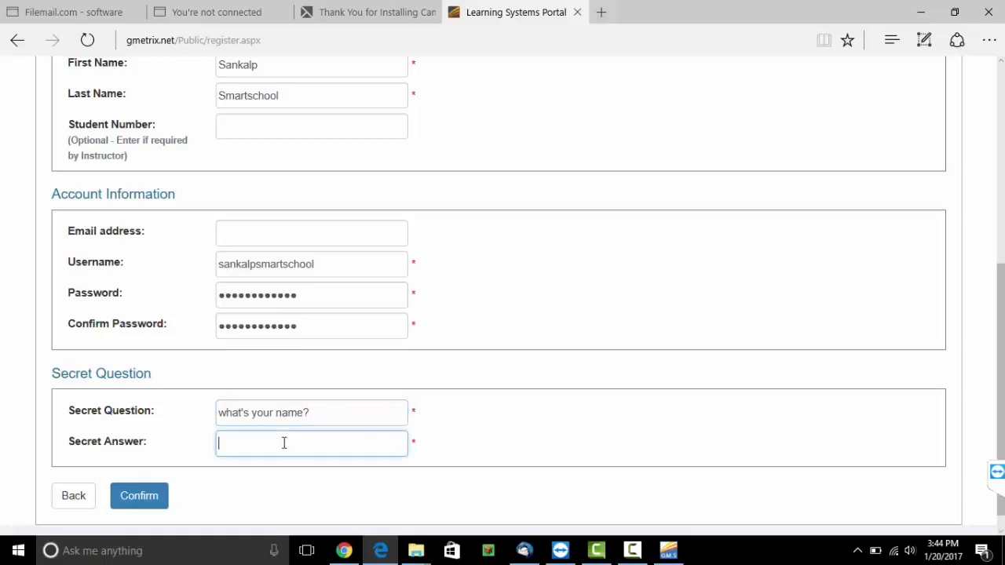
{"action": "type", "text": "Sankalpsm"}
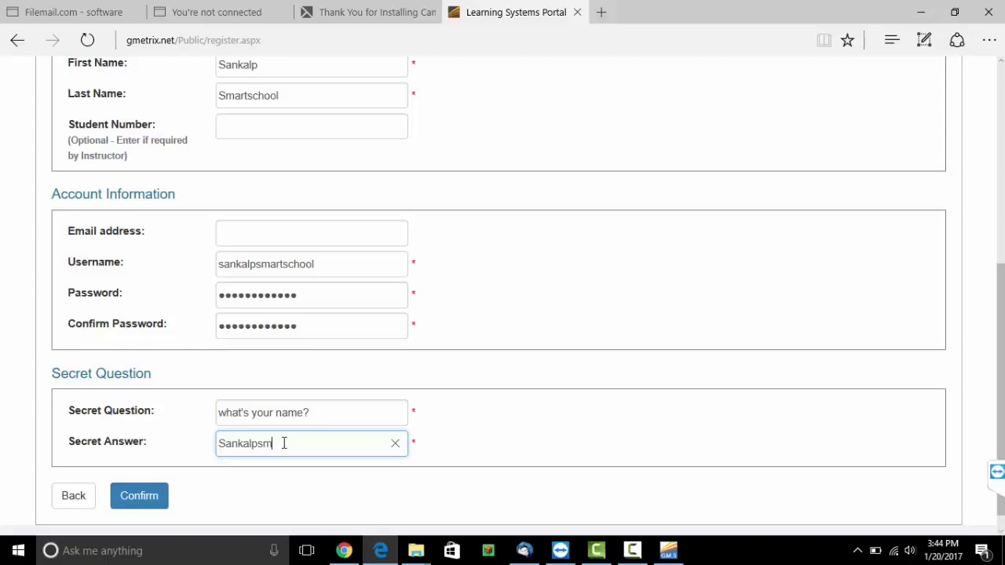
{"action": "type", "text": "artsch"}
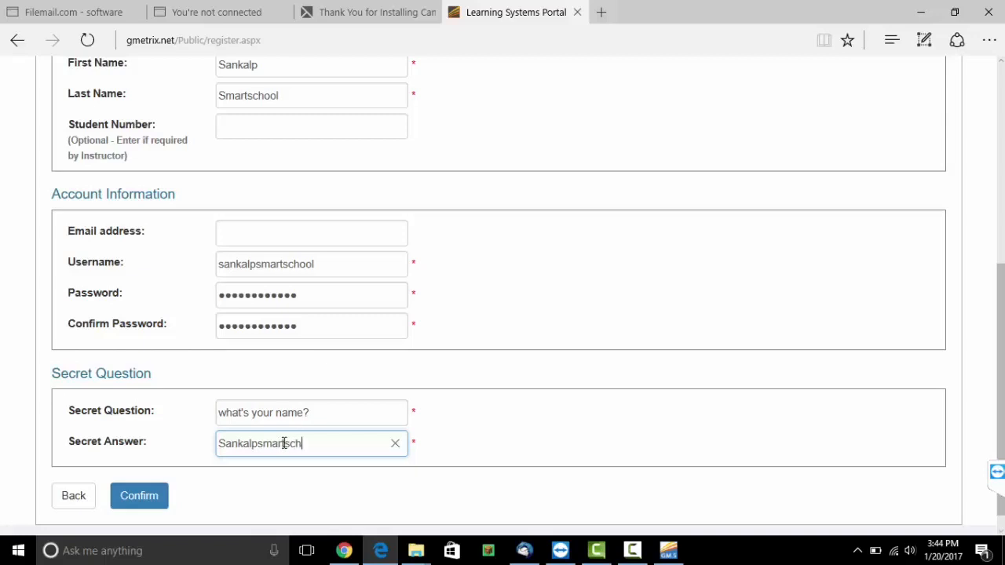
{"action": "type", "text": "ool"}
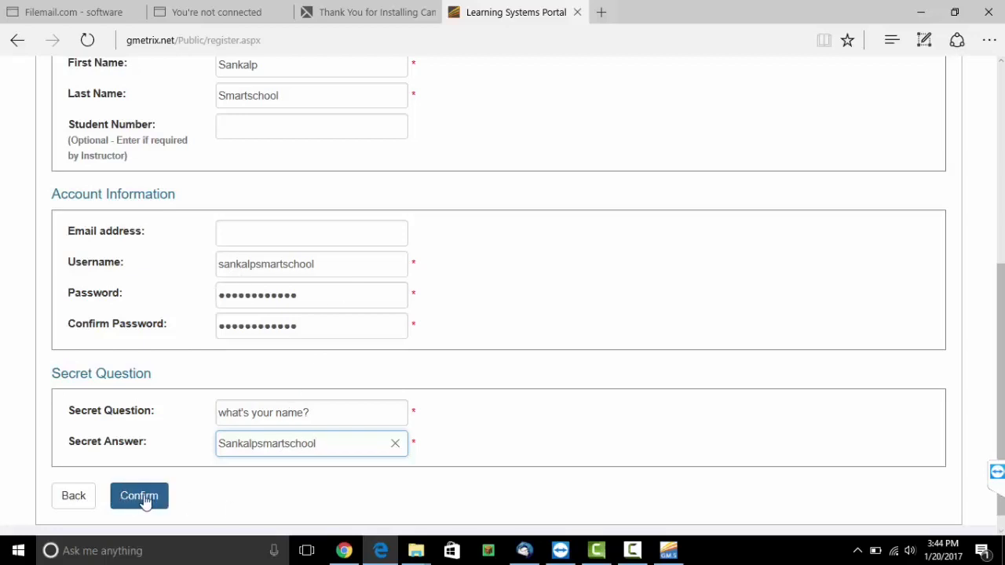
Step: Submit the details, review the Confirm Your Account summary, and create the account
{"action": "left_click", "coordinate": [139, 496]}
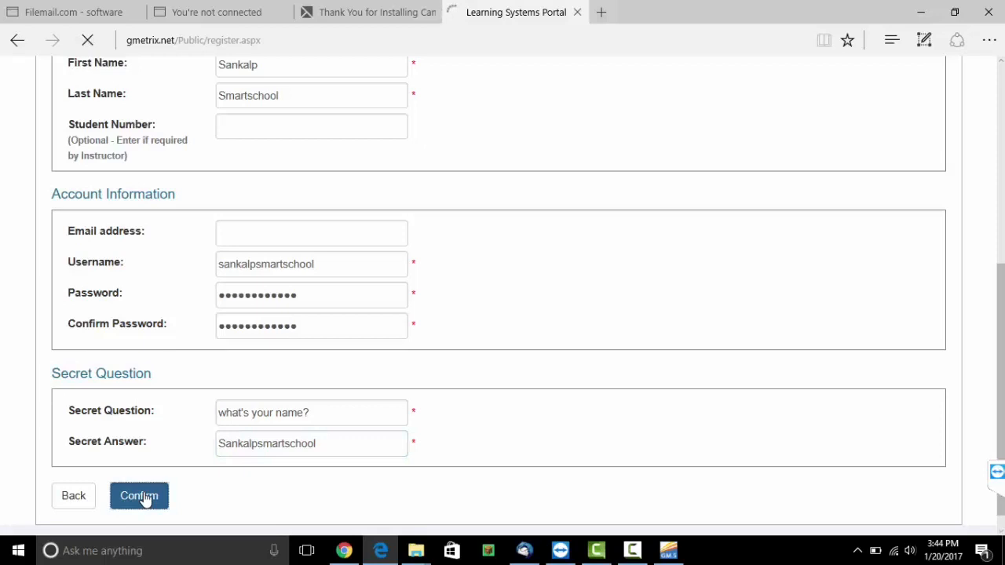
{"action": "left_click", "coordinate": [139, 496]}
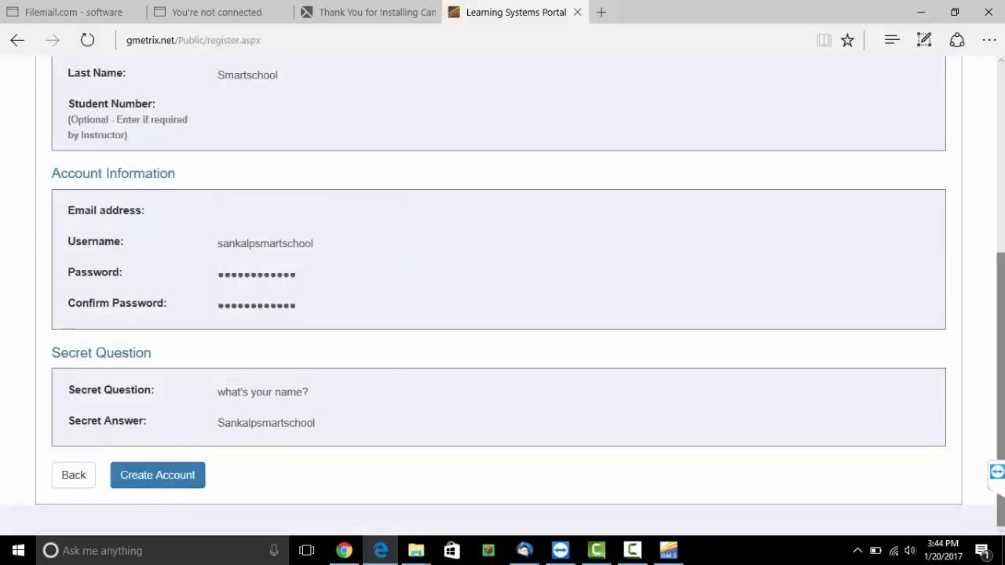
{"action": "scroll", "scroll_direction": "up", "scroll_amount": 3}
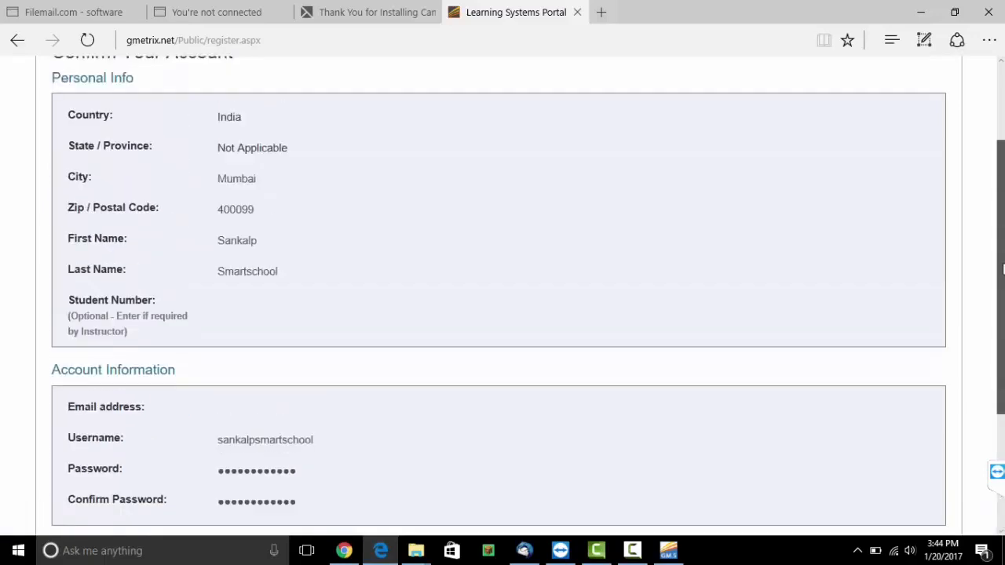
{"action": "scroll", "scroll_direction": "up", "scroll_amount": 3}
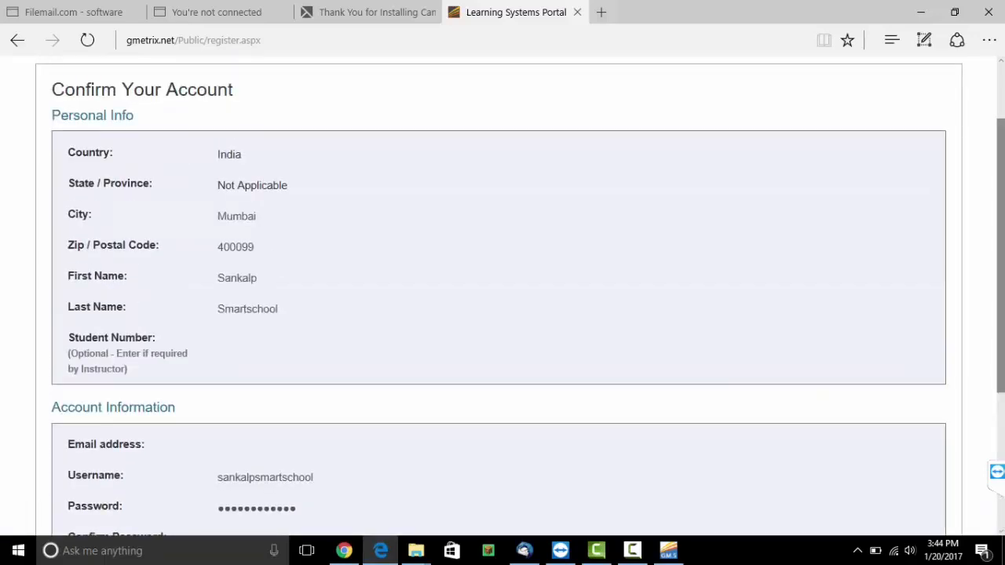
{"action": "scroll", "scroll_direction": "down", "scroll_amount": 3}
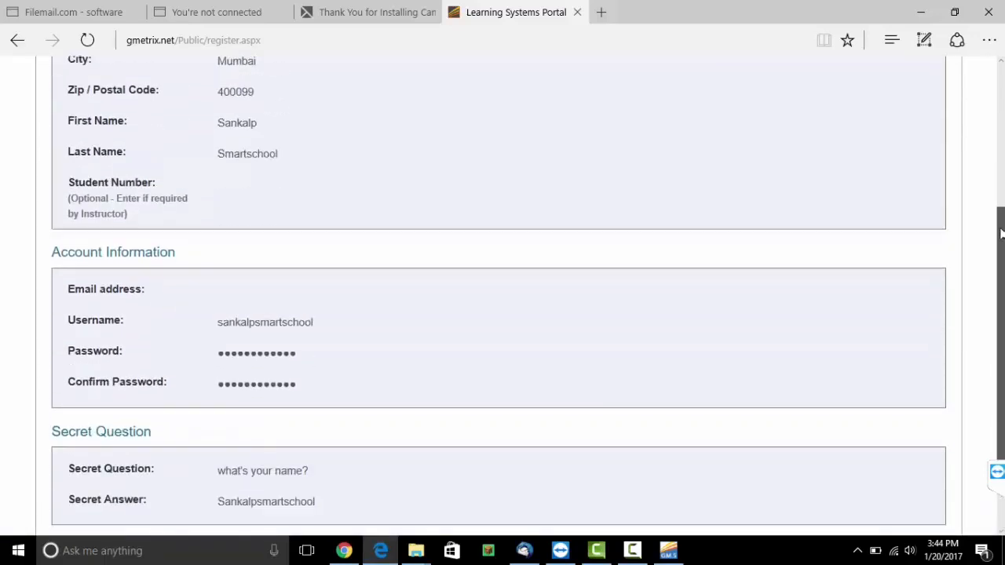
{"action": "scroll", "scroll_direction": "down", "scroll_amount": 3}
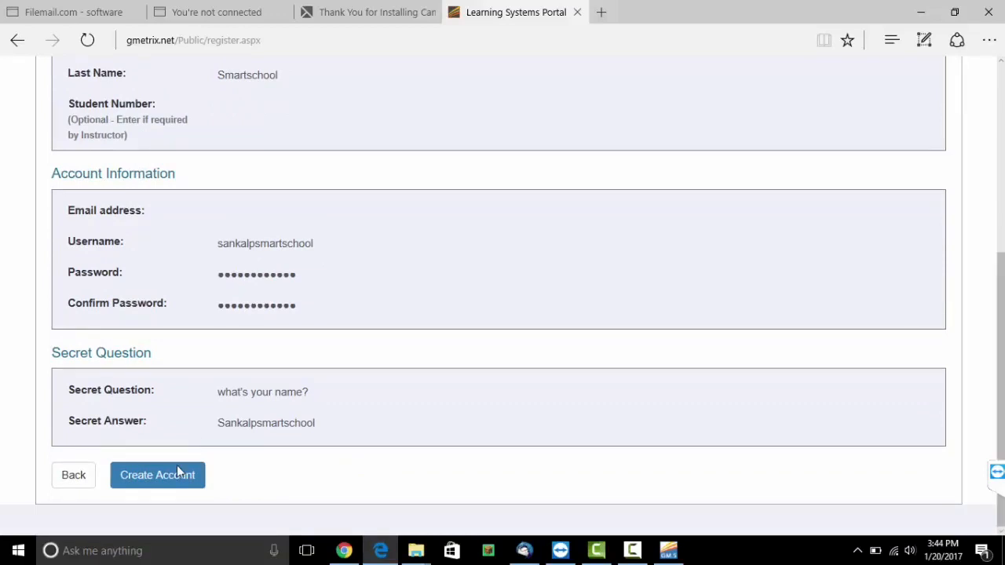
{"action": "left_click", "coordinate": [157, 475]}
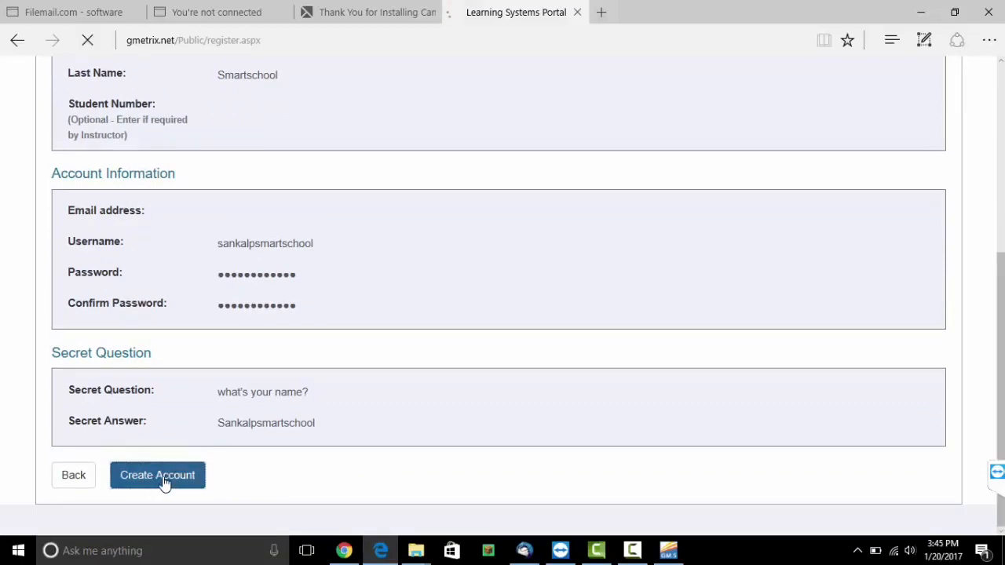
Step: Complete account creation and scroll the Finish page to the success banner
{"action": "left_click", "coordinate": [157, 475]}
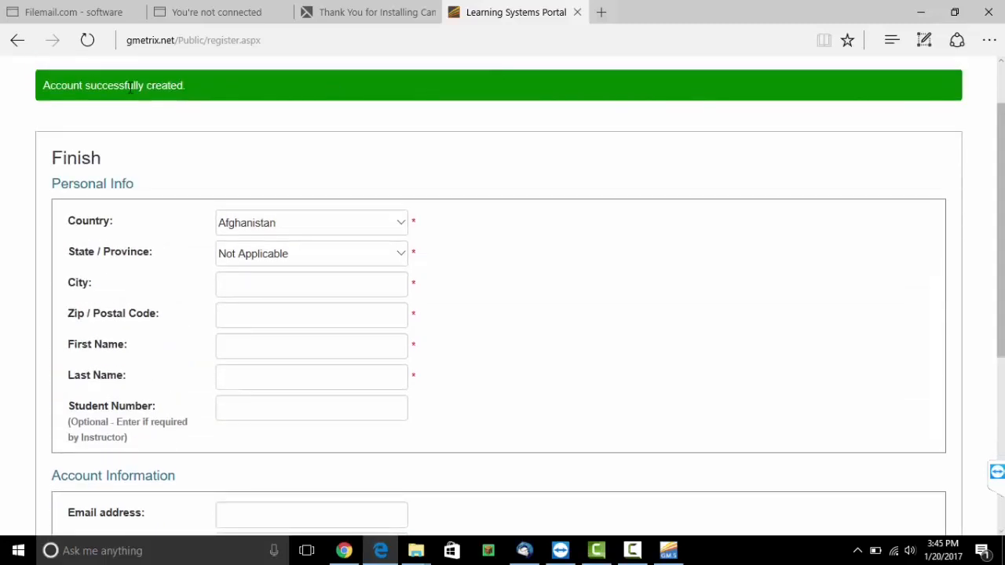
{"action": "mouse_move", "coordinate": [122, 101]}
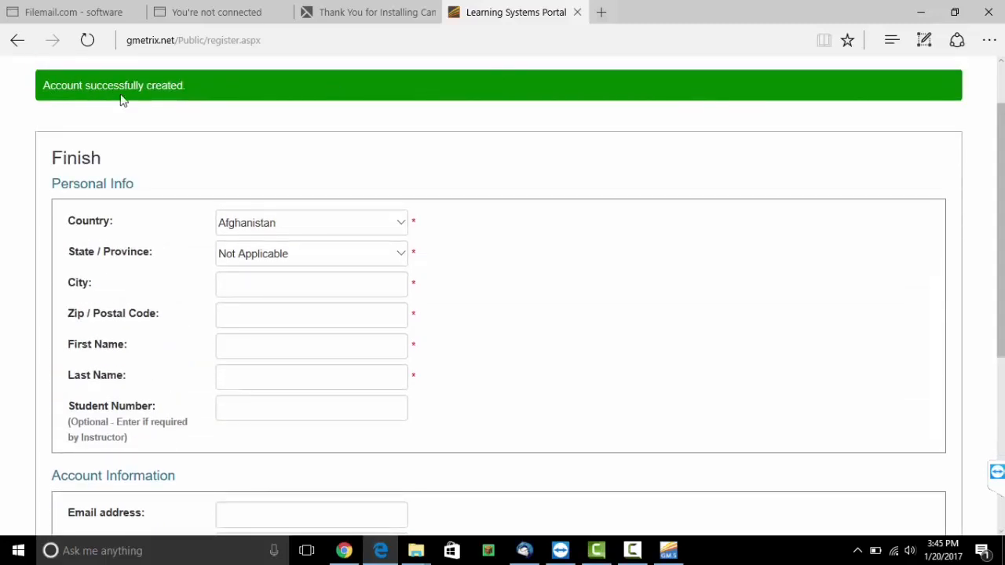
{"action": "scroll", "scroll_direction": "down", "scroll_amount": 3}
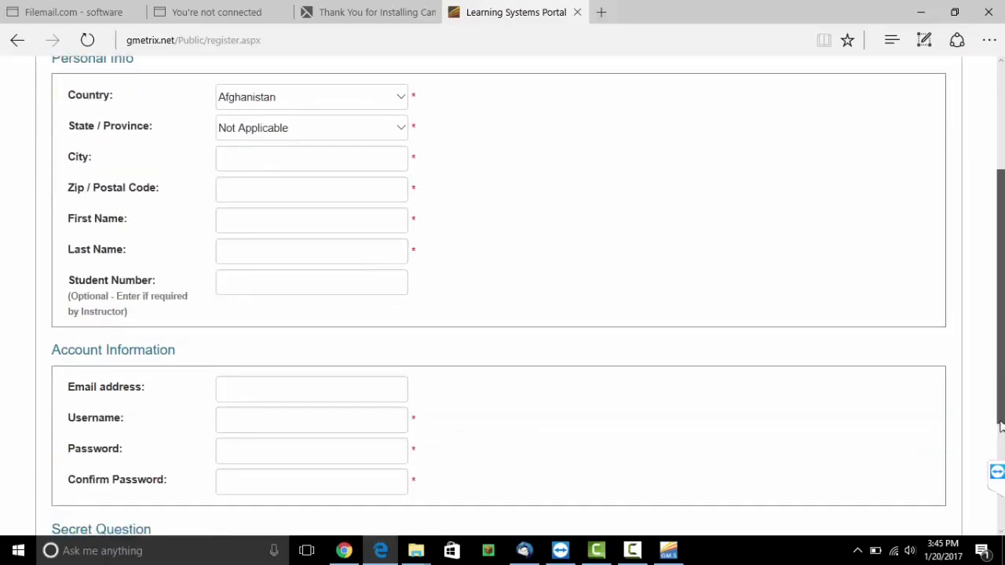
{"action": "scroll", "scroll_direction": "down", "scroll_amount": 3}
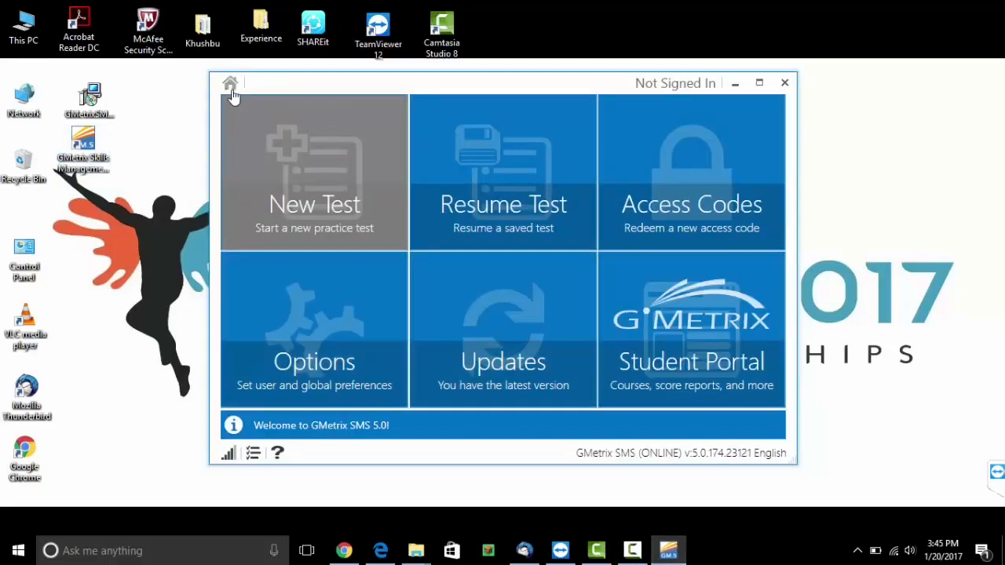
Step: Open the Sign in dialog from the Not Signed In area
{"action": "left_click", "coordinate": [230, 83]}
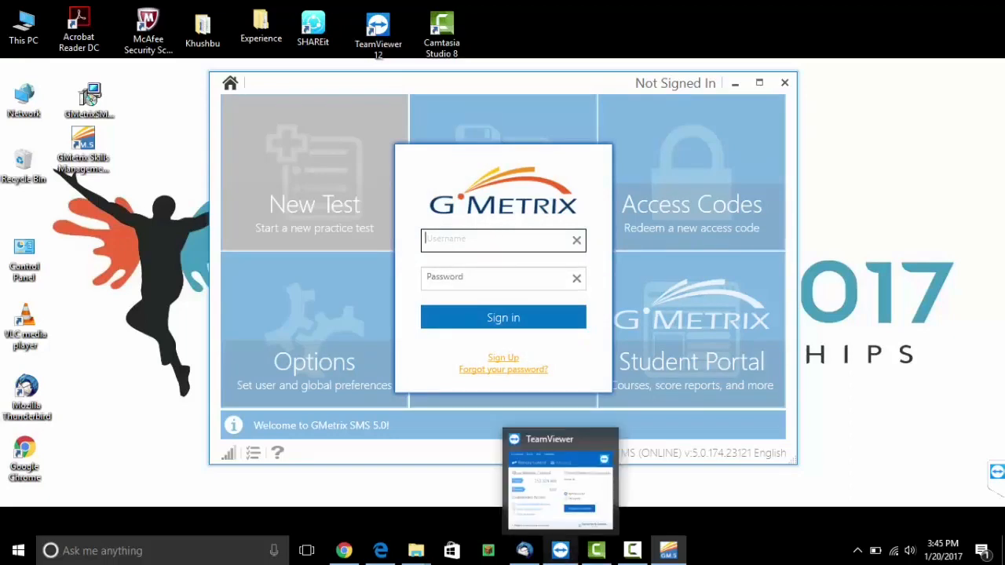
Step: Log in as 'A14Sankalp' with the account password
{"action": "left_click", "coordinate": [487, 240]}
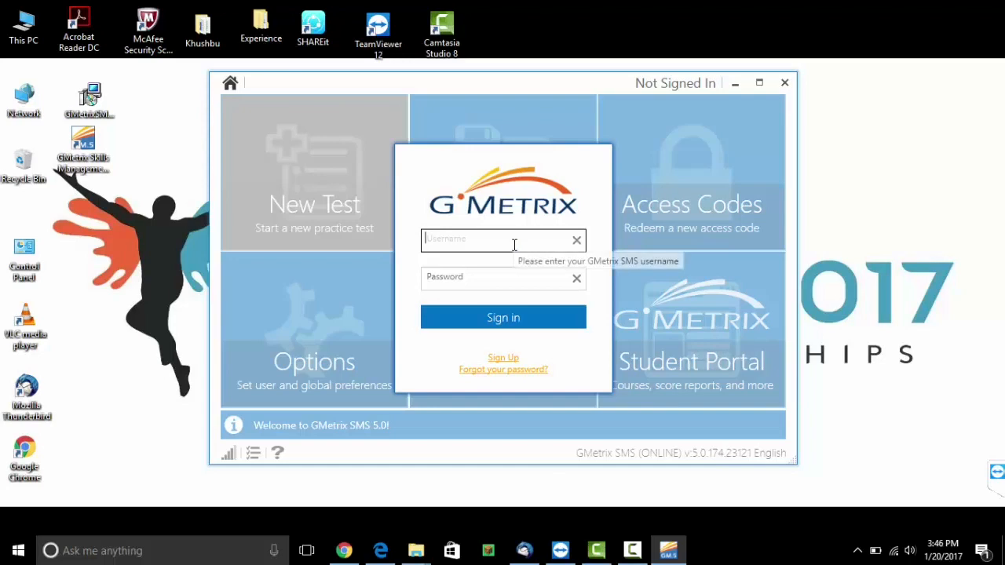
{"action": "type", "text": "A1"}
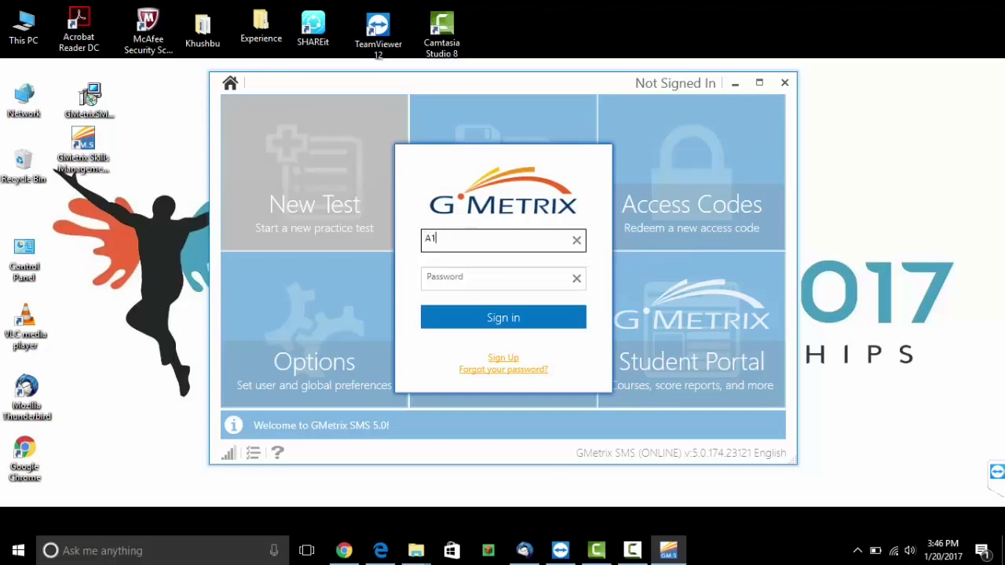
{"action": "type", "text": "4Sa"}
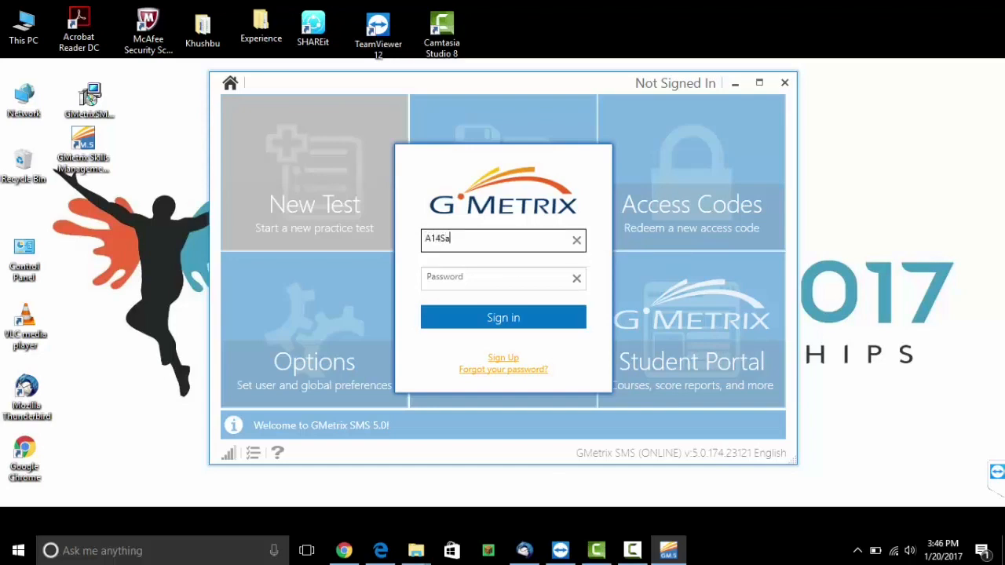
{"action": "type", "text": "n"}
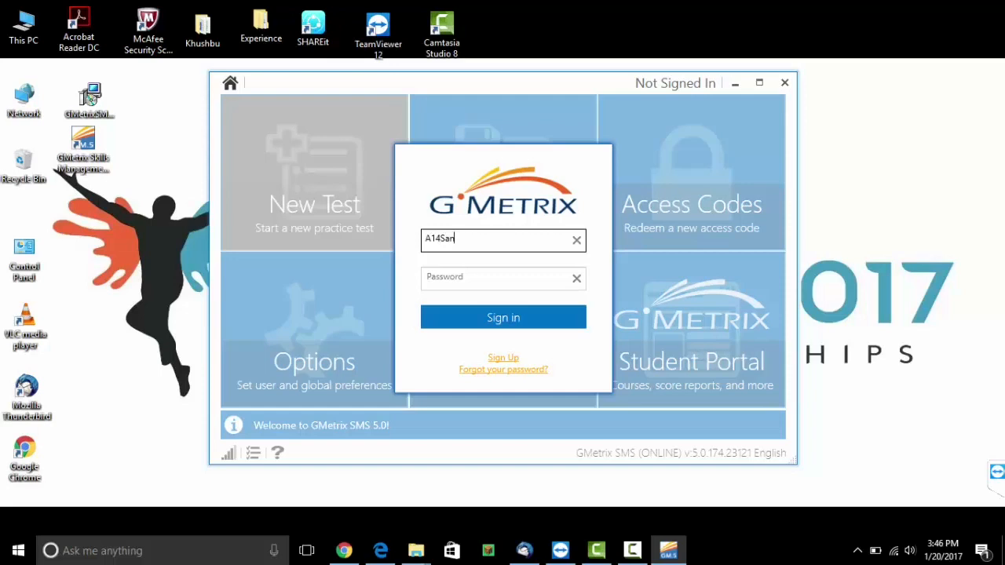
{"action": "type", "text": "kalp"}
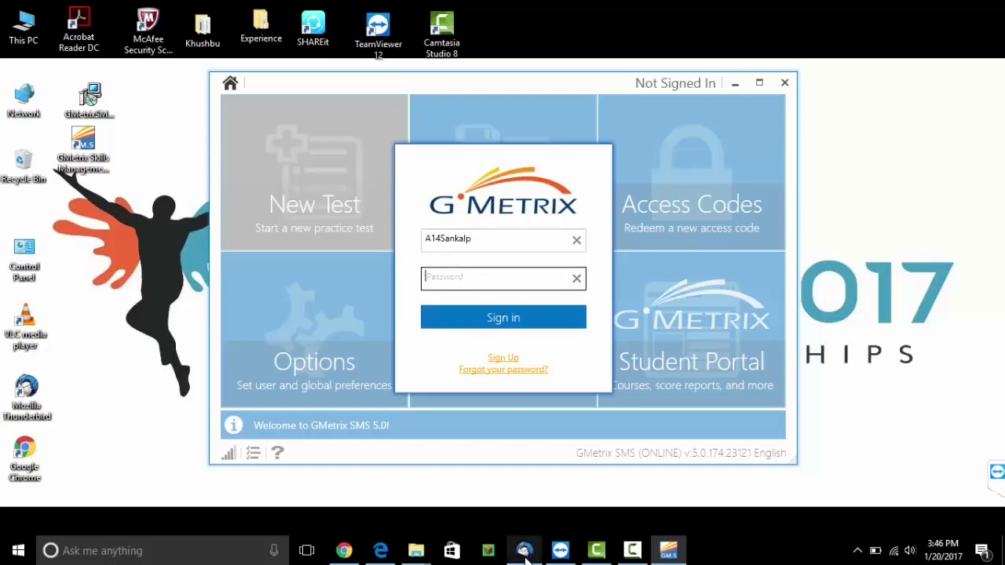
{"action": "type", "text": "•"}
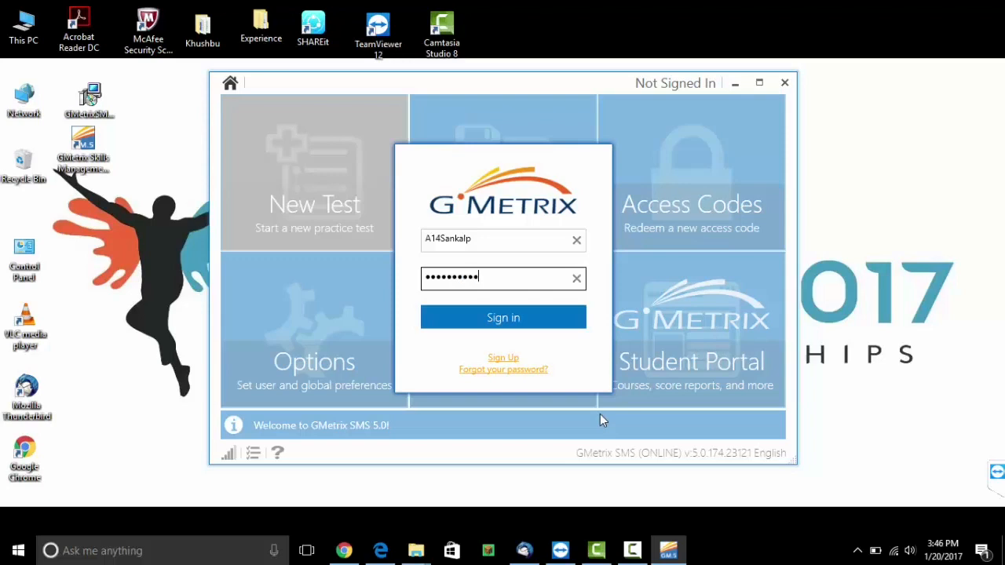
{"action": "type", "text": "•"}
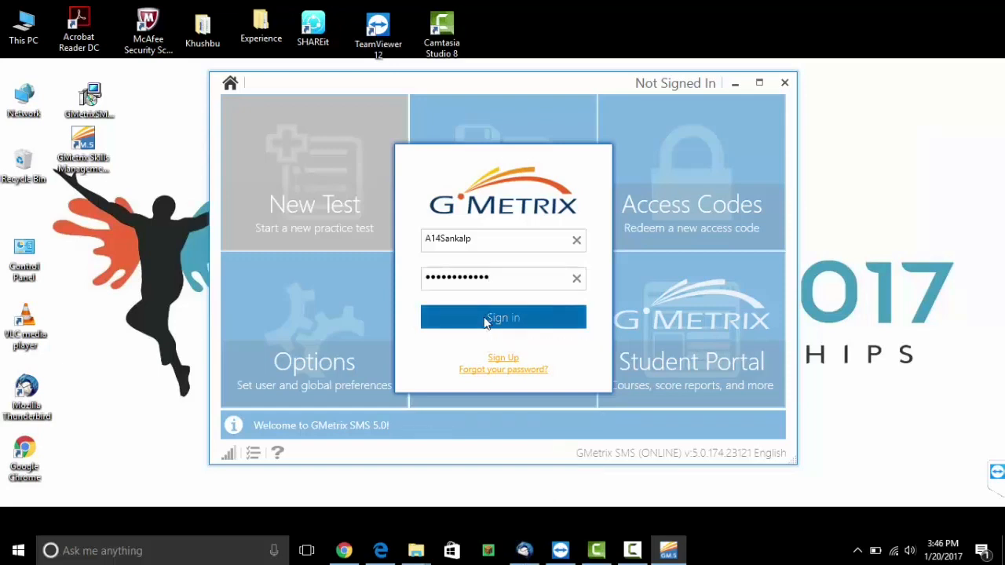
{"action": "left_click", "coordinate": [502, 317]}
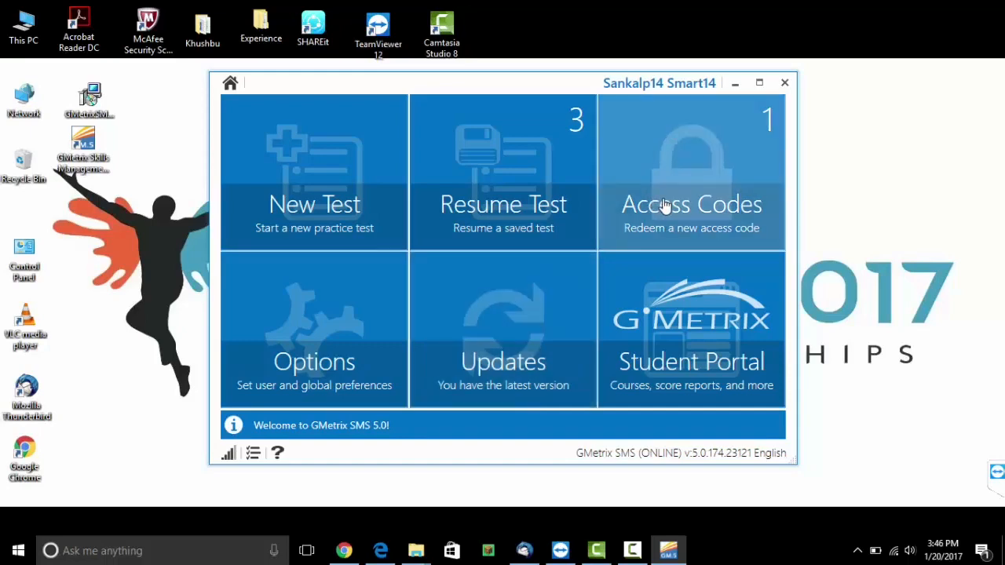
{"action": "left_click", "coordinate": [691, 173]}
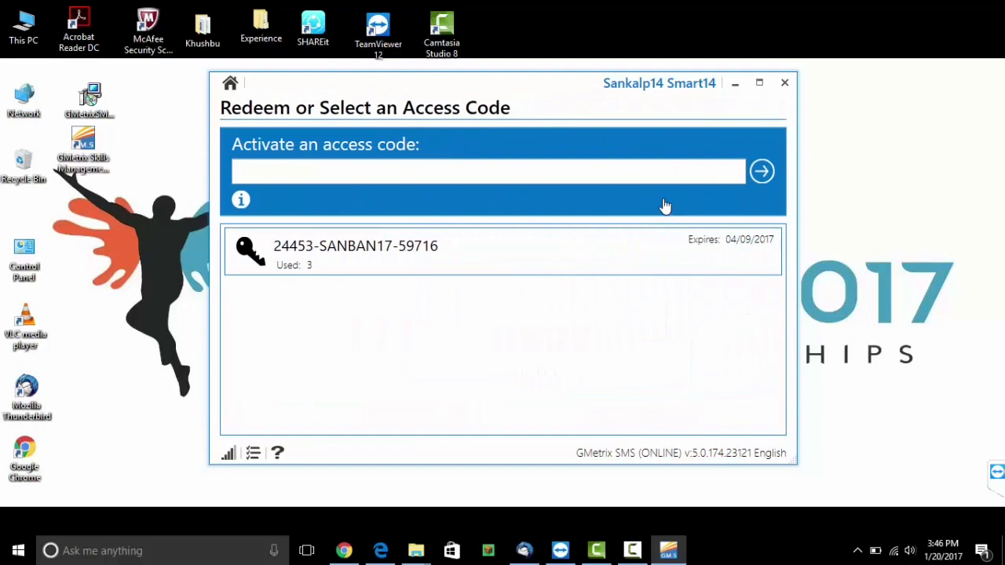
{"action": "mouse_move", "coordinate": [408, 255]}
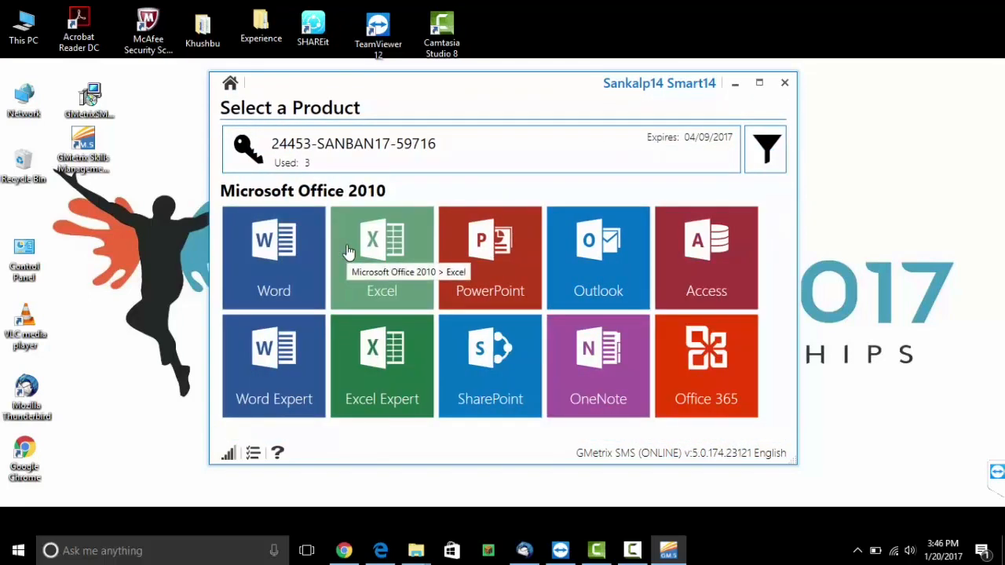
{"action": "mouse_move", "coordinate": [806, 323]}
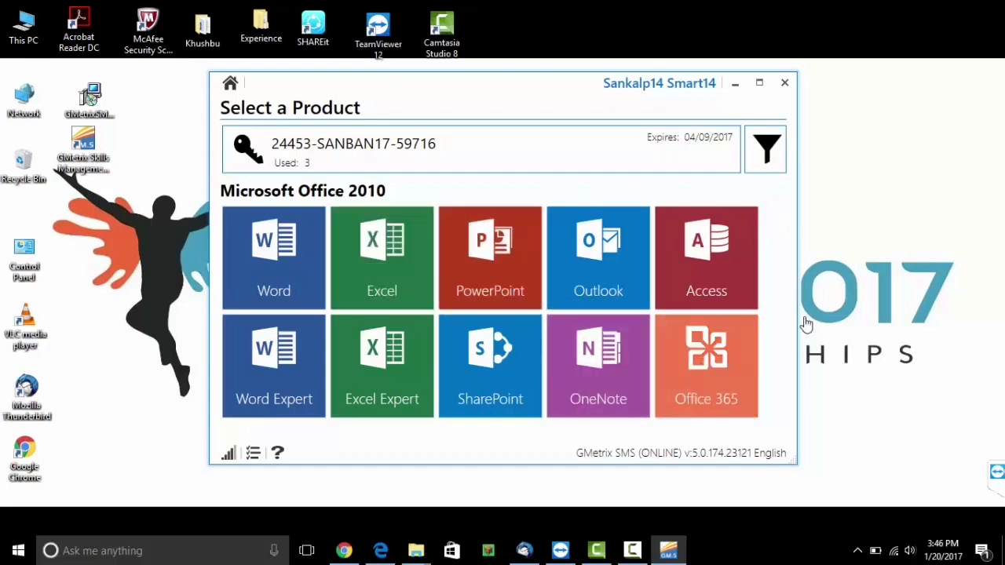
{"action": "mouse_move", "coordinate": [381, 258]}
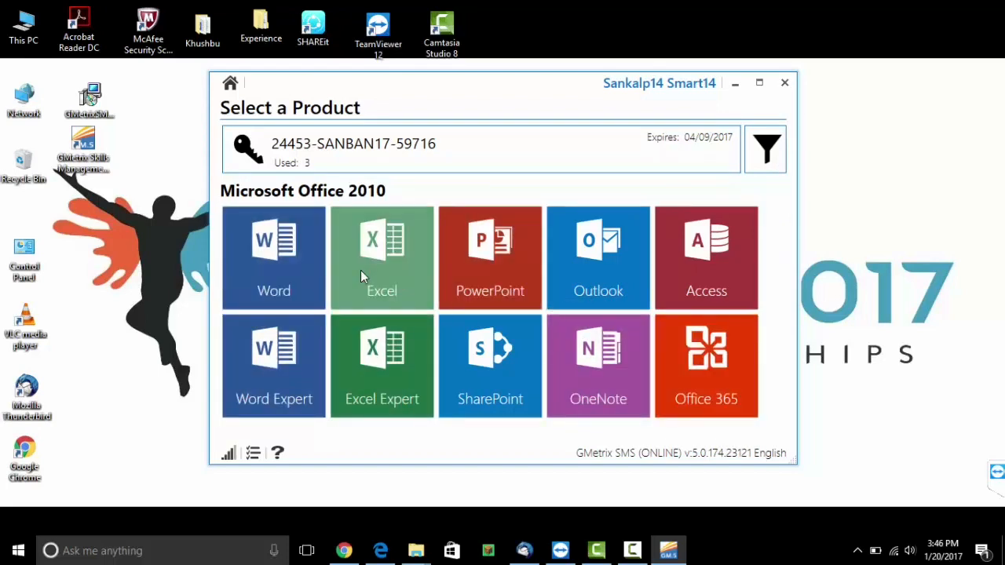
{"action": "mouse_move", "coordinate": [784, 420]}
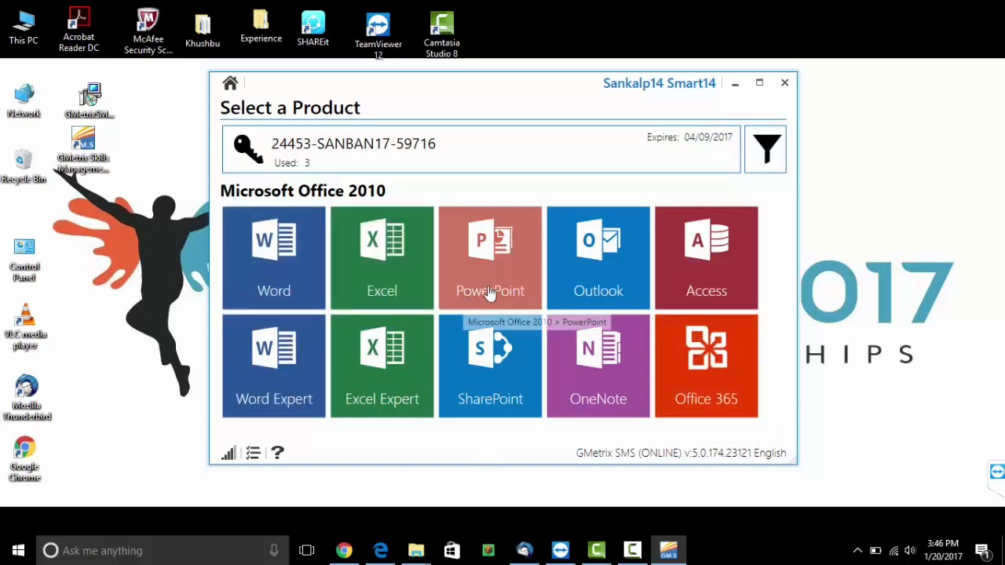
{"action": "mouse_move", "coordinate": [274, 257]}
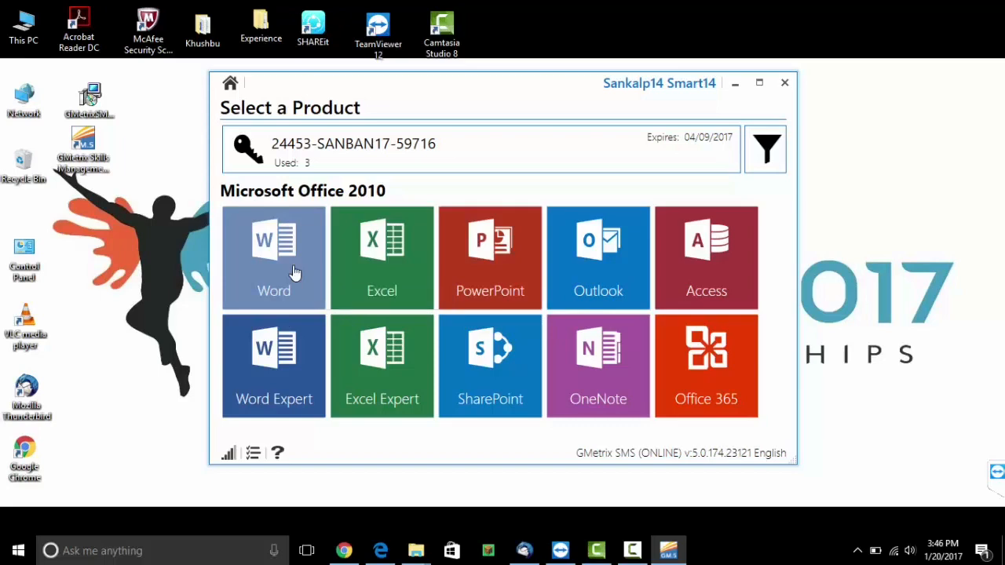
Step: Choose Word and confirm TESTING as the test mode
{"action": "left_click", "coordinate": [273, 258]}
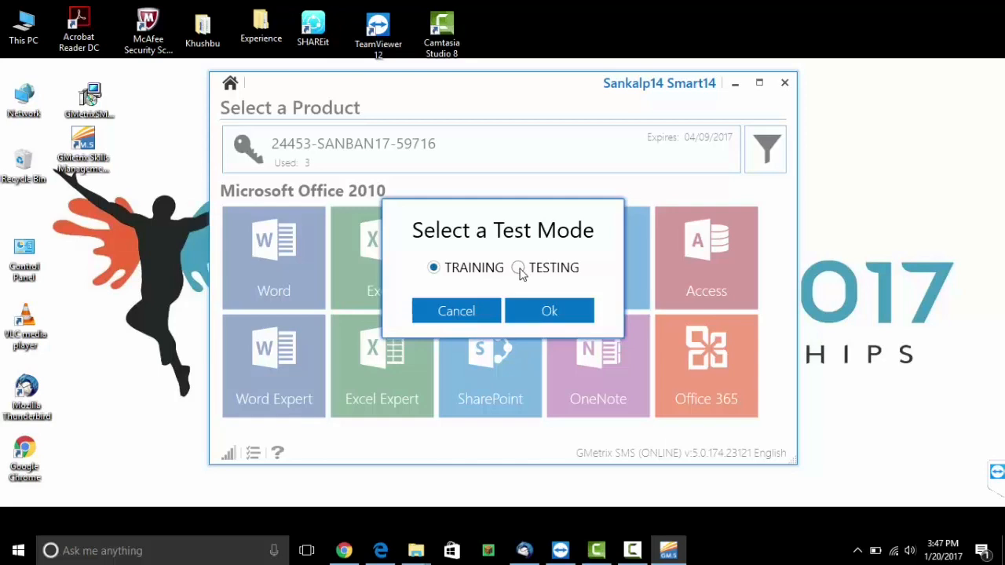
{"action": "left_click", "coordinate": [519, 267]}
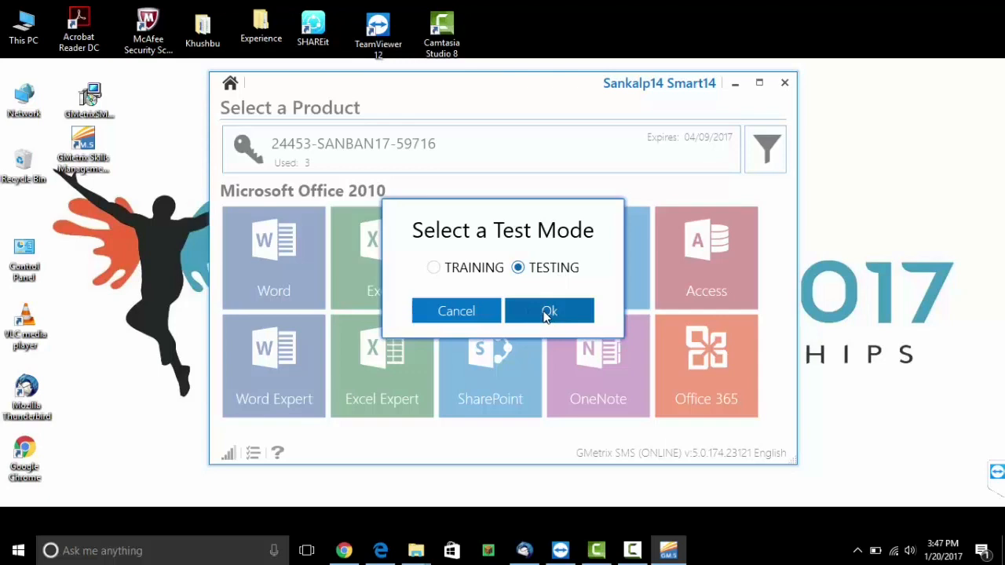
{"action": "left_click", "coordinate": [549, 311]}
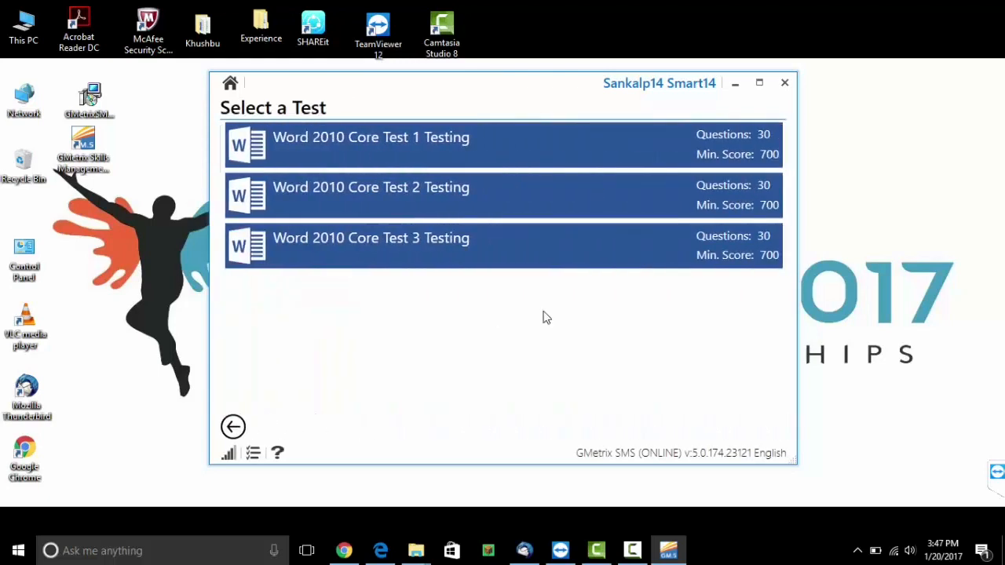
{"action": "mouse_move", "coordinate": [389, 190]}
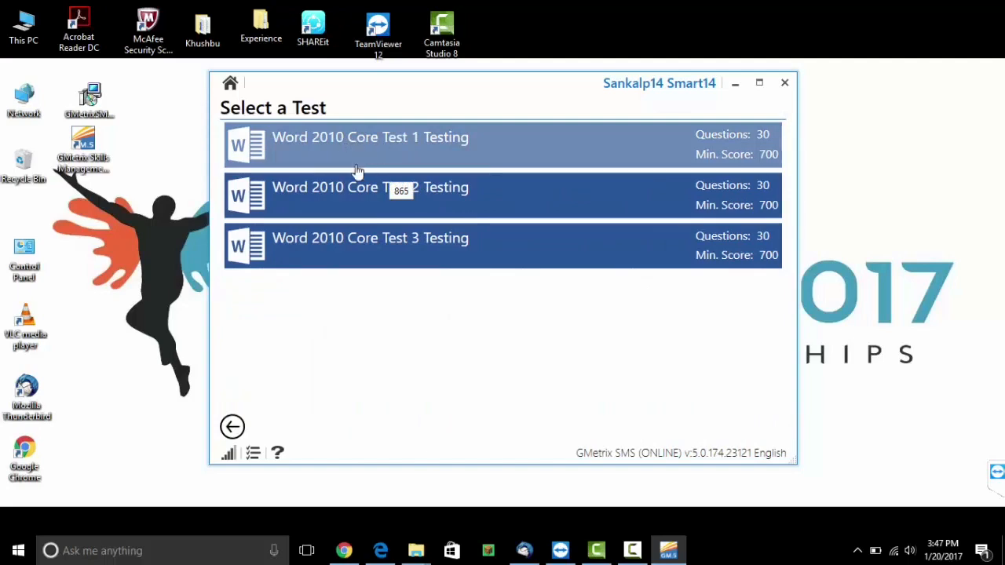
{"action": "mouse_move", "coordinate": [420, 170]}
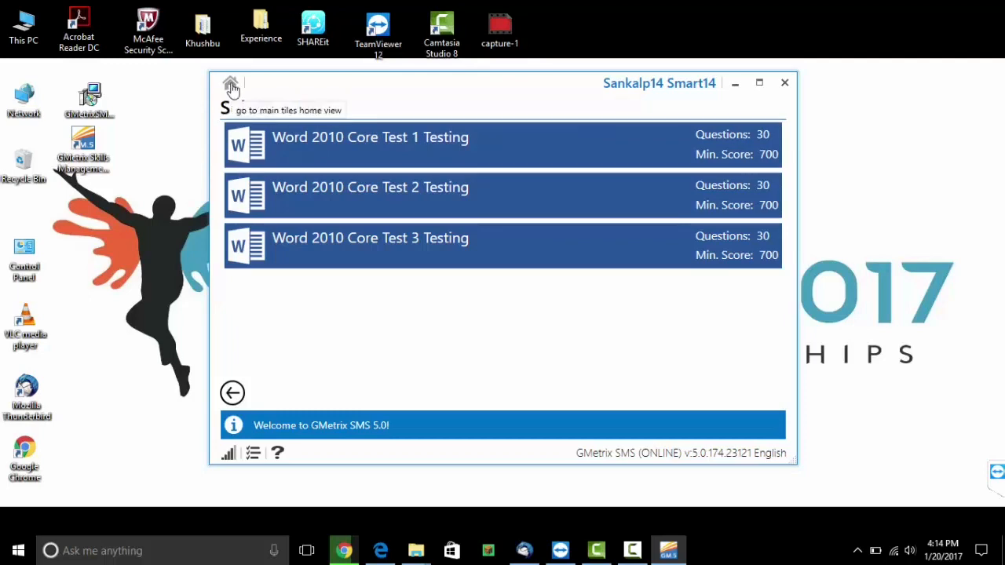
Step: Return to Home and launch the Student Portal tile
{"action": "left_click", "coordinate": [231, 84]}
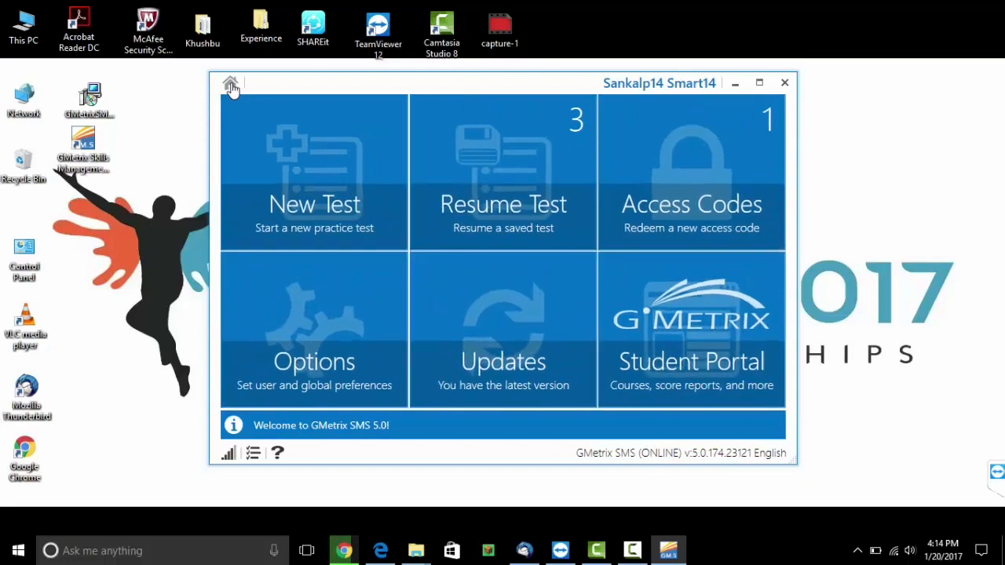
{"action": "mouse_move", "coordinate": [692, 362]}
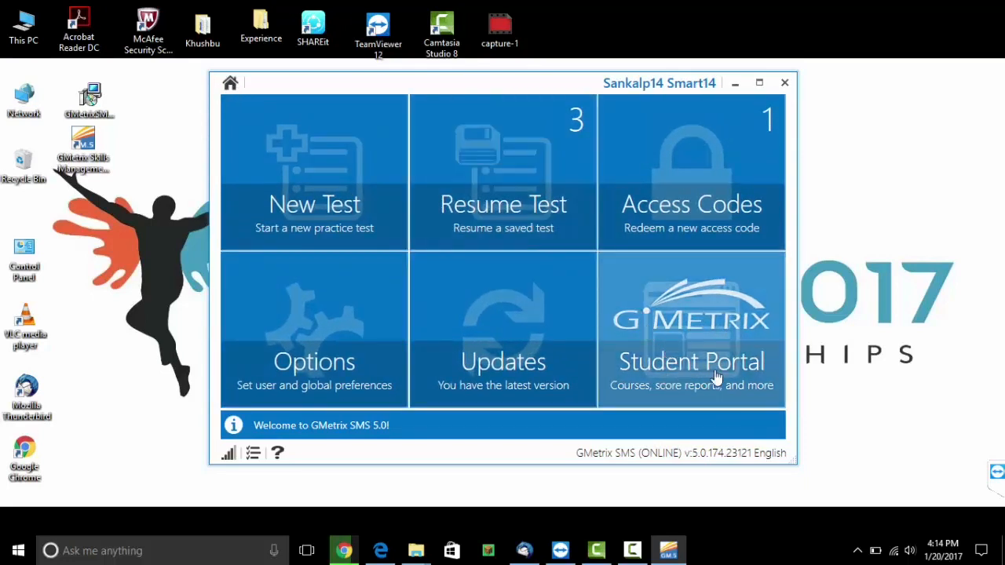
{"action": "left_click", "coordinate": [692, 361]}
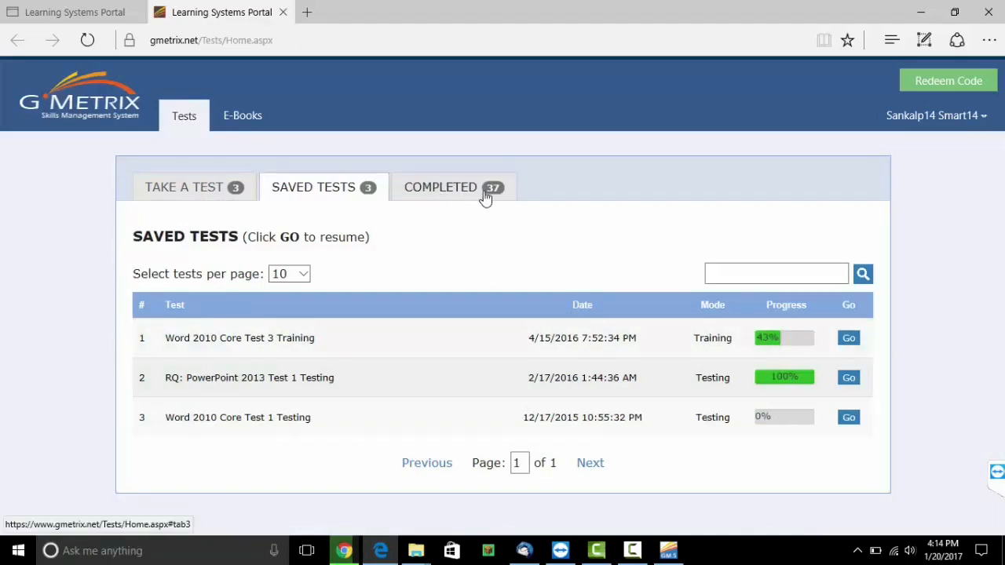
Step: Open PowerPoint 2010 Test 2 Testing results from the Completed tests list
{"action": "left_click", "coordinate": [439, 187]}
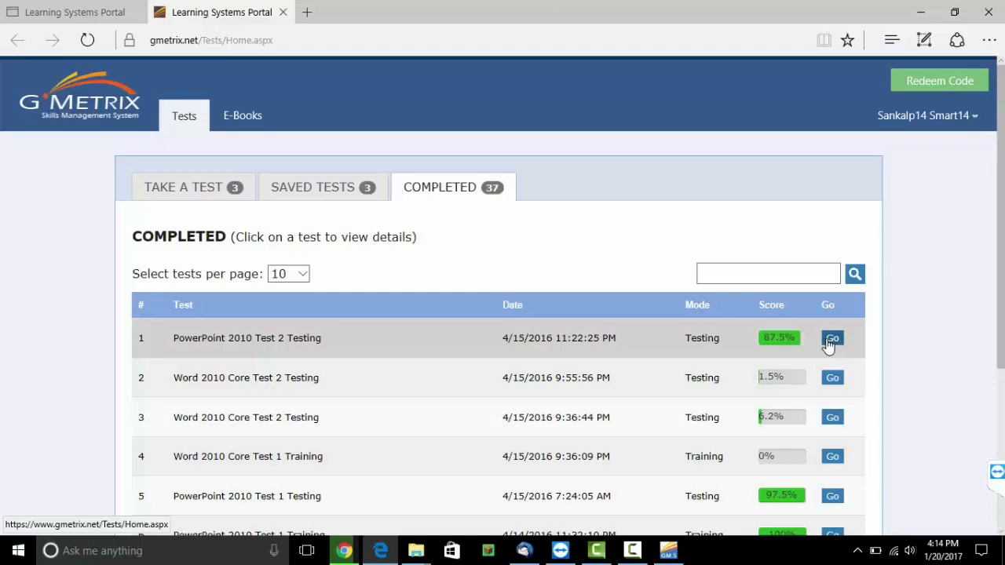
{"action": "left_click", "coordinate": [831, 338]}
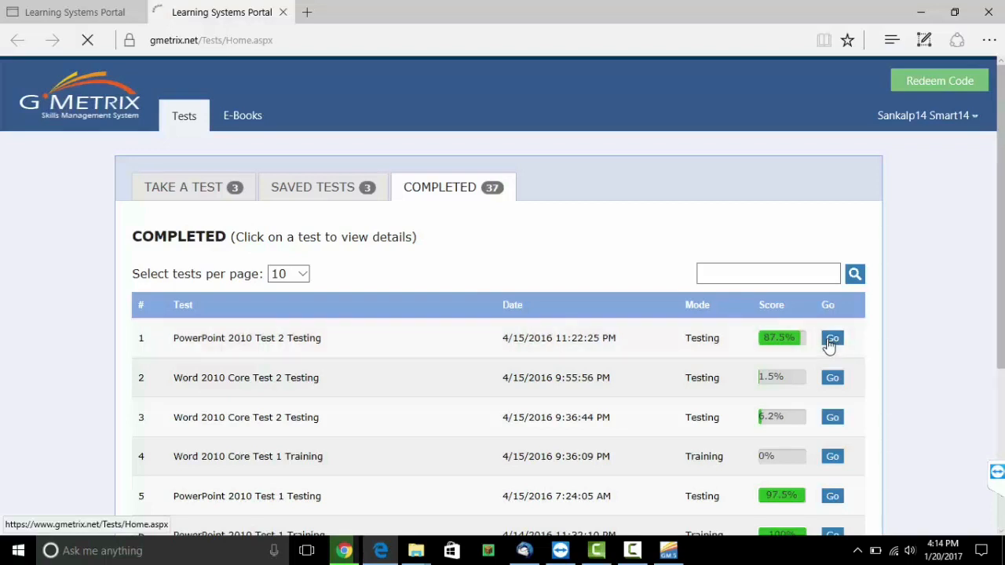
{"action": "left_click", "coordinate": [832, 338]}
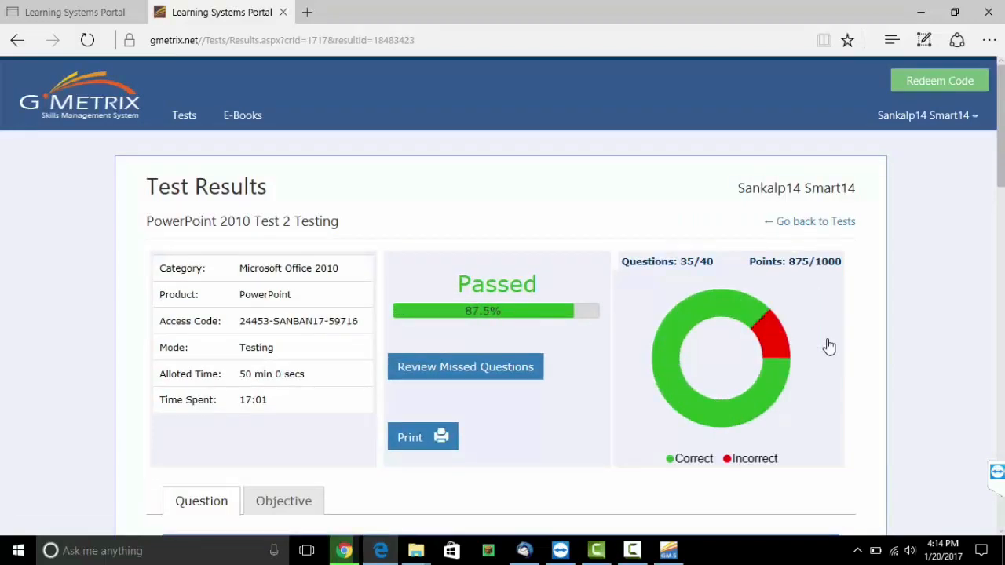
{"action": "mouse_move", "coordinate": [605, 327]}
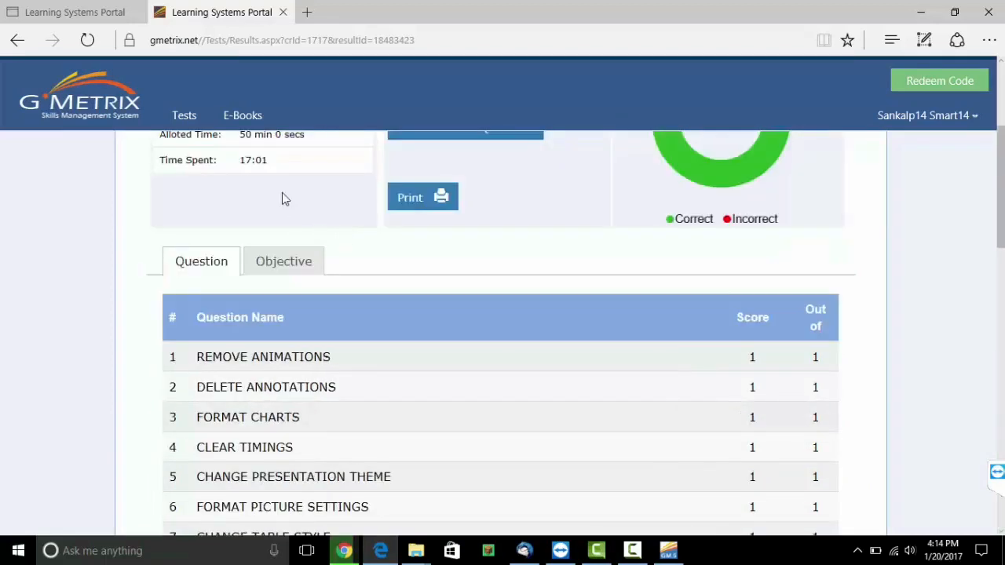
Step: Review the PowerPoint test scores by objective skill sets
{"action": "left_click", "coordinate": [283, 261]}
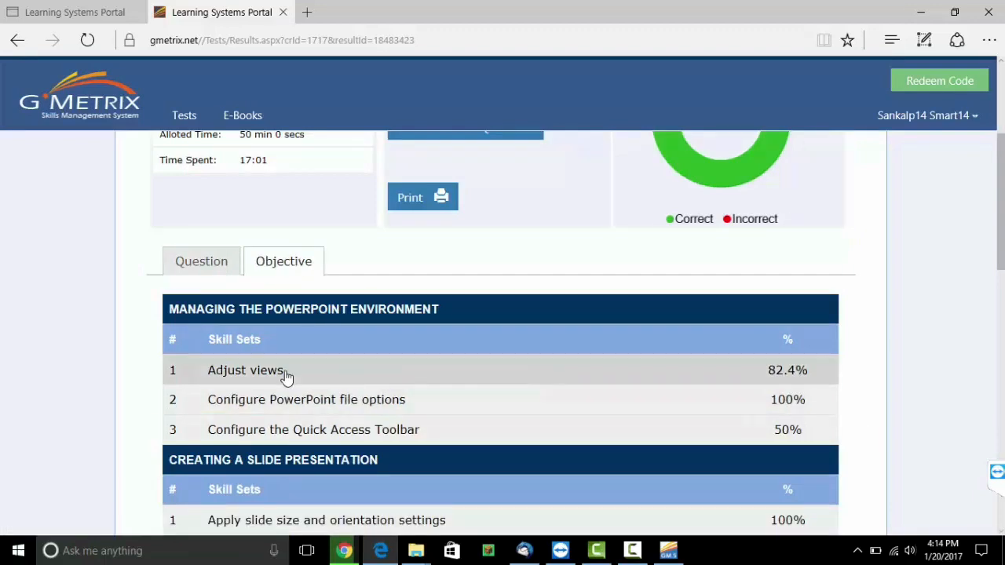
{"action": "scroll", "scroll_direction": "down", "scroll_amount": 3}
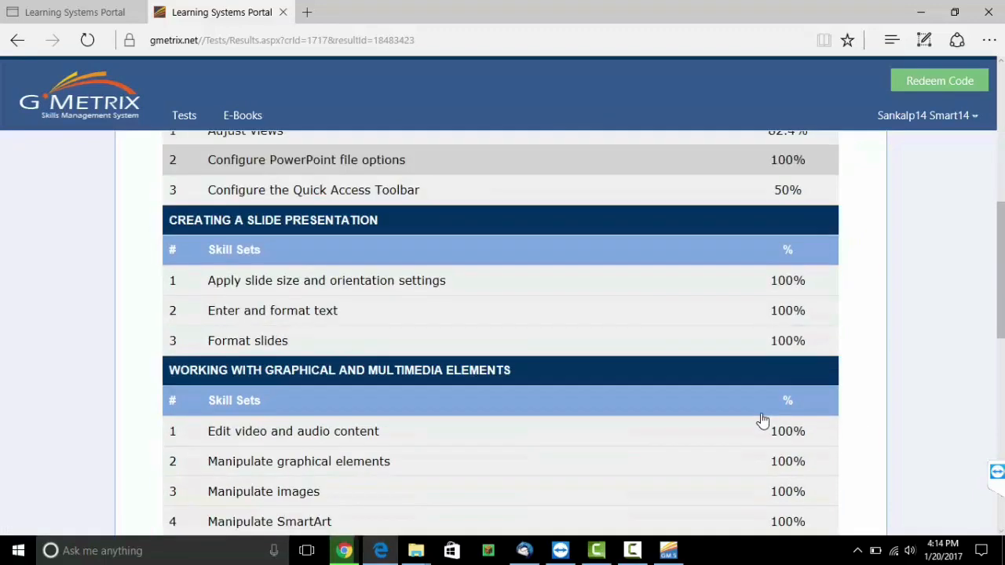
{"action": "scroll", "scroll_direction": "down", "scroll_amount": 3}
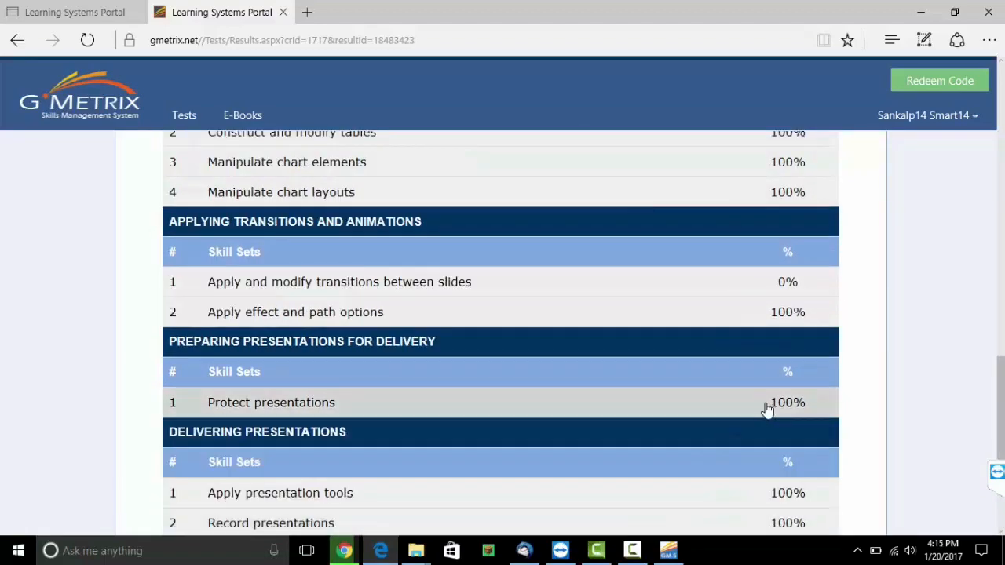
{"action": "scroll", "scroll_direction": "up", "scroll_amount": 3}
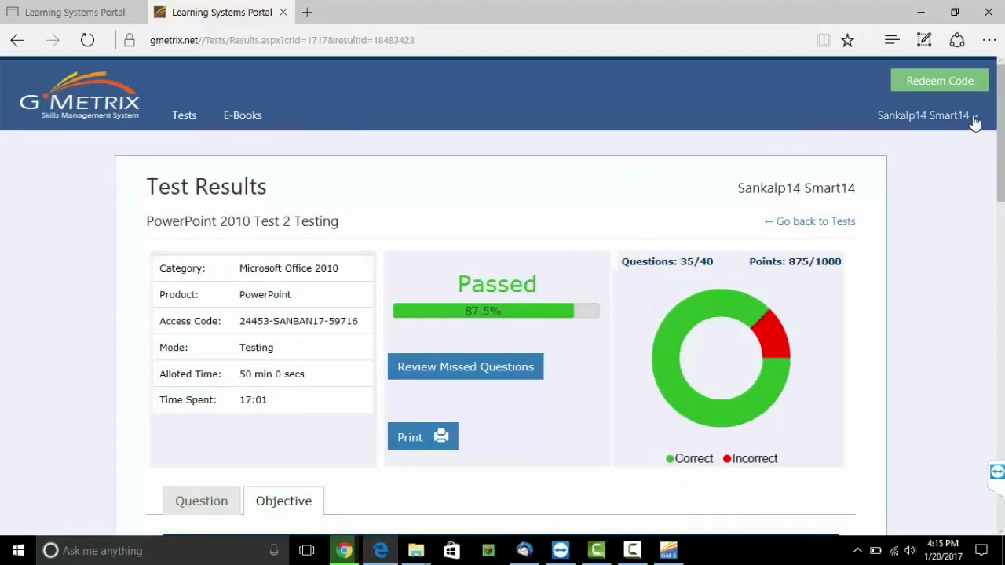
Step: Log out of the Student Portal via the account menu
{"action": "left_click", "coordinate": [923, 115]}
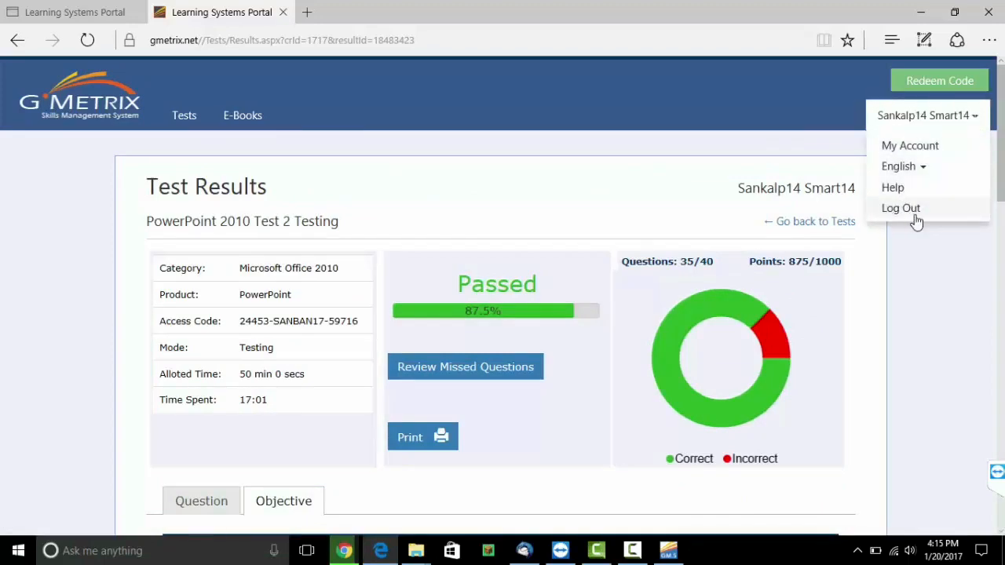
{"action": "left_click", "coordinate": [901, 207]}
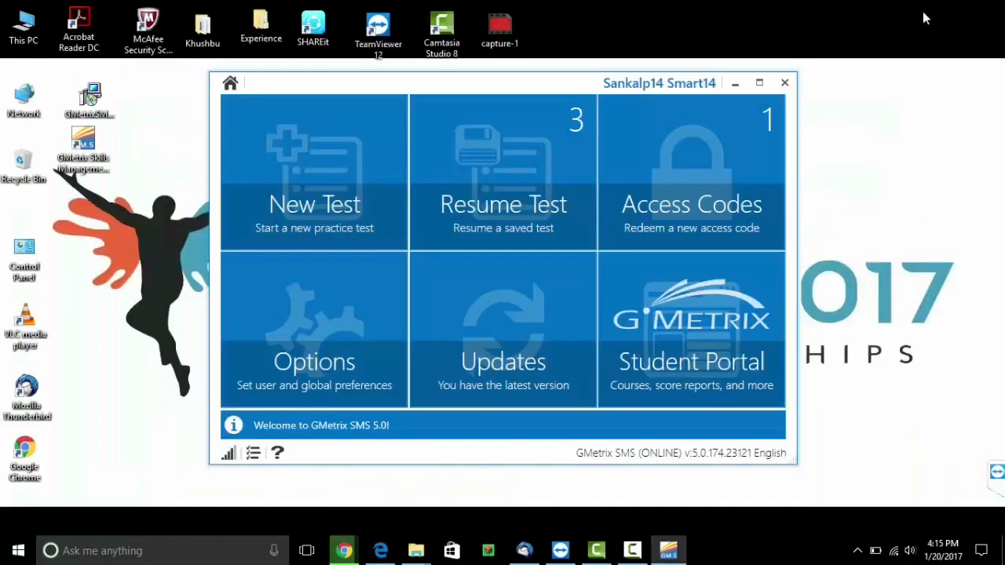
{"action": "mouse_move", "coordinate": [798, 30]}
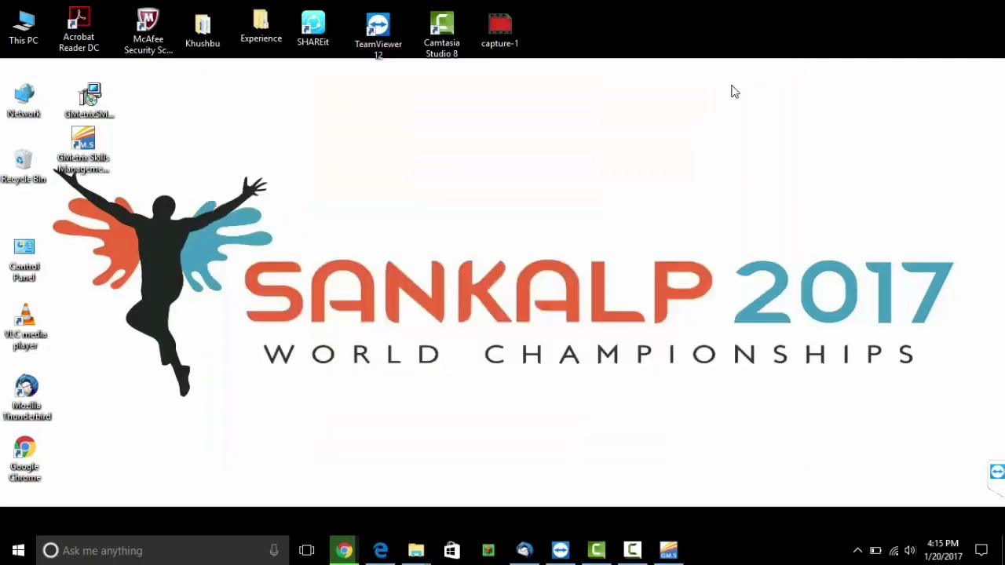
{"action": "mouse_move", "coordinate": [739, 109]}
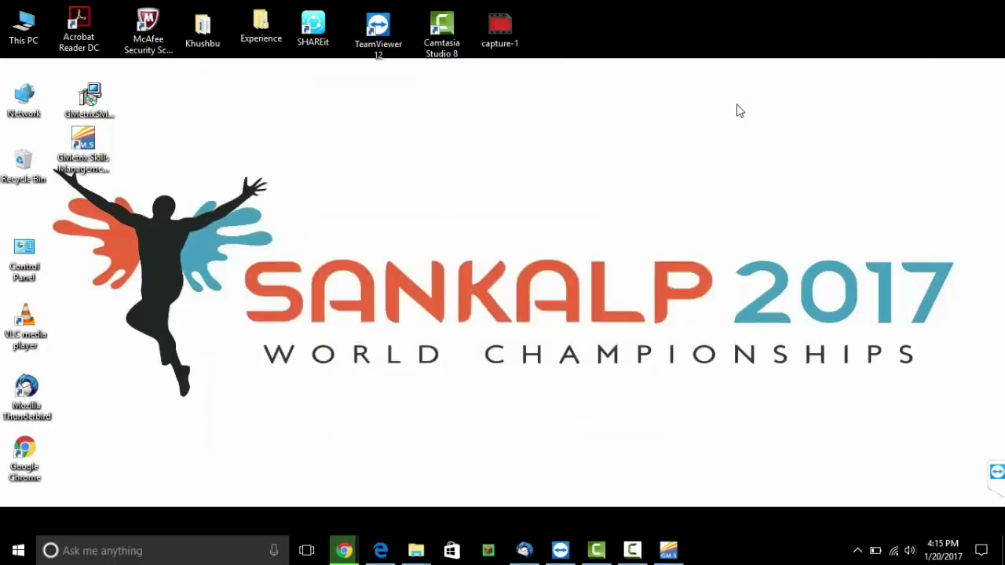